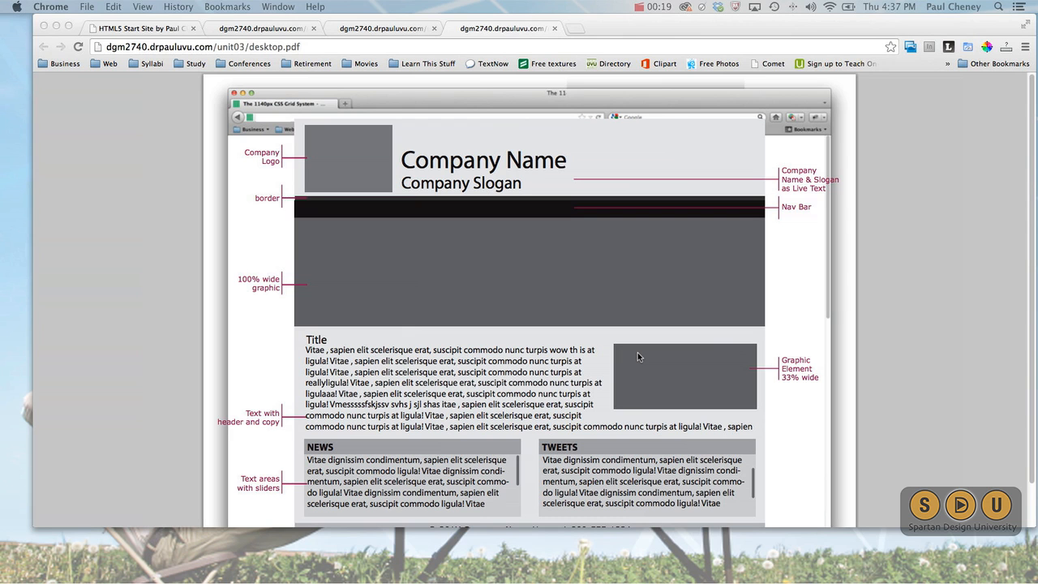
pyautogui.moveTo(848, 253)
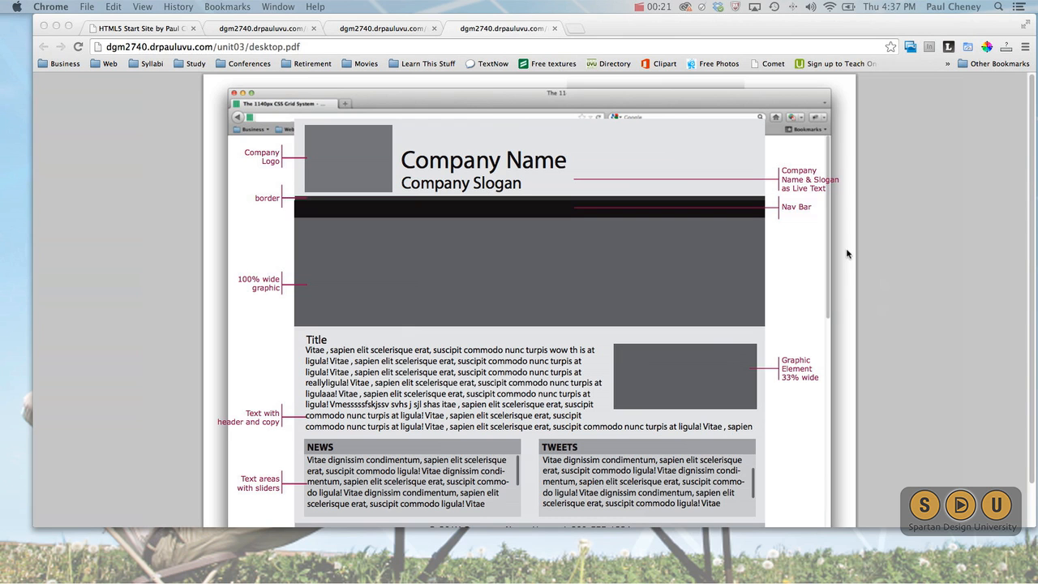
pyautogui.moveTo(355, 156)
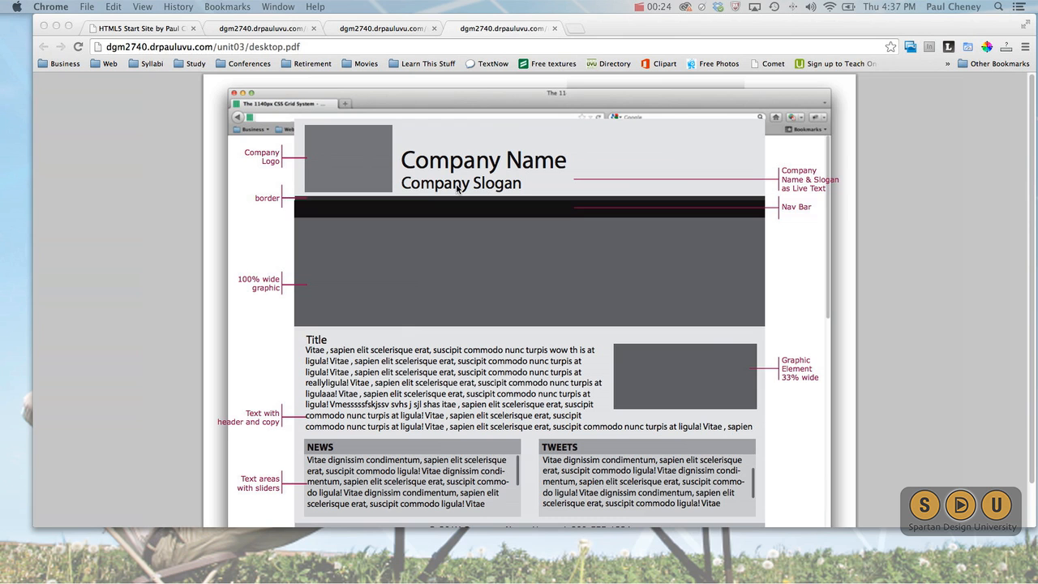
pyautogui.moveTo(313, 202)
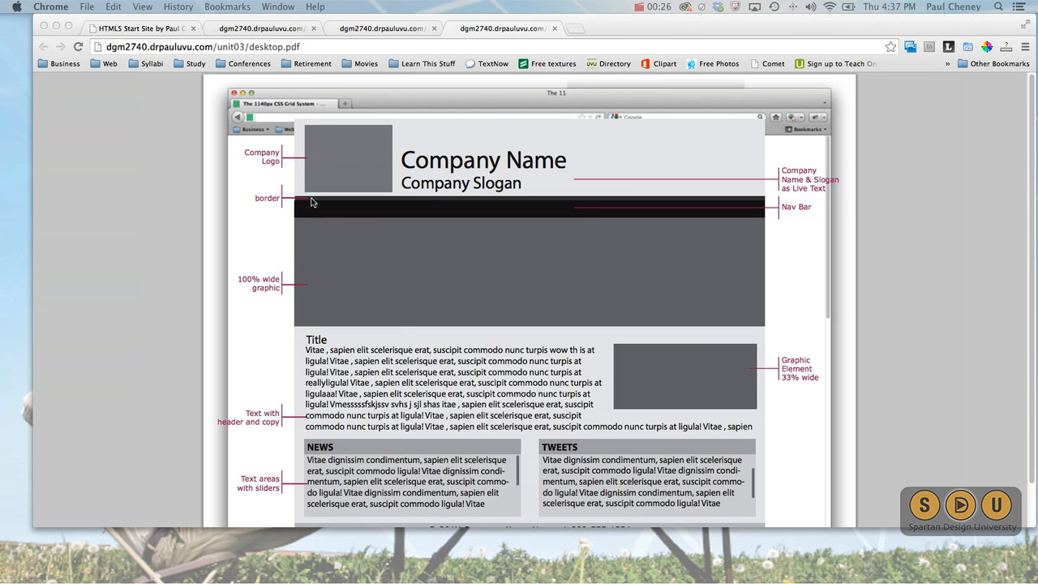
pyautogui.moveTo(654, 146)
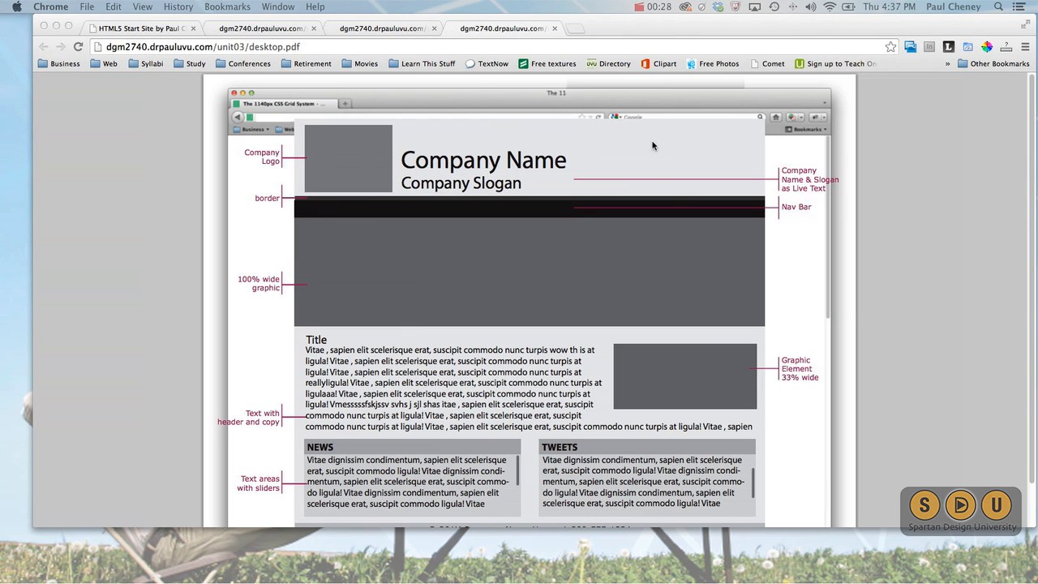
pyautogui.moveTo(856, 211)
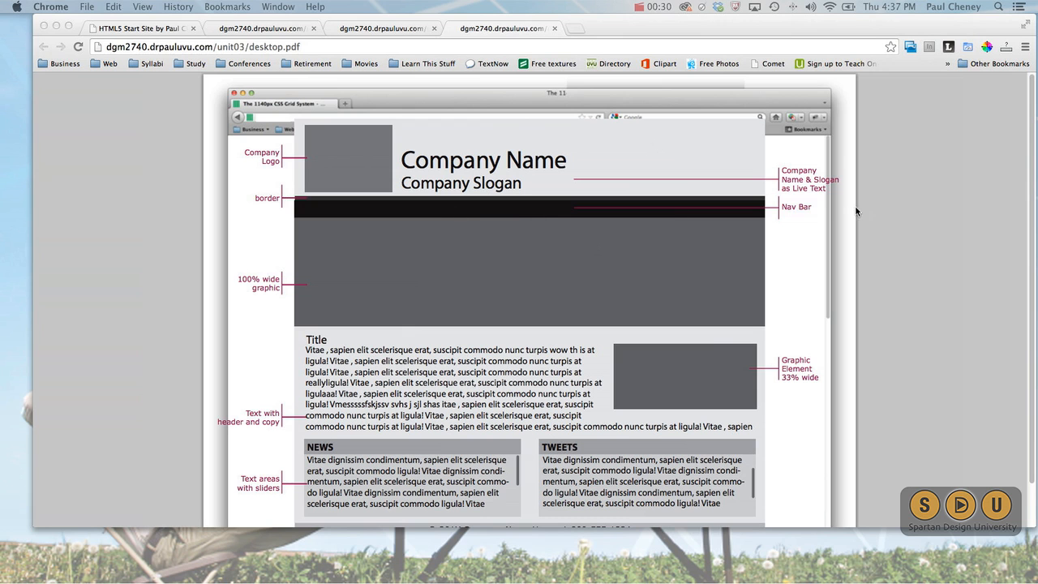
pyautogui.moveTo(701, 250)
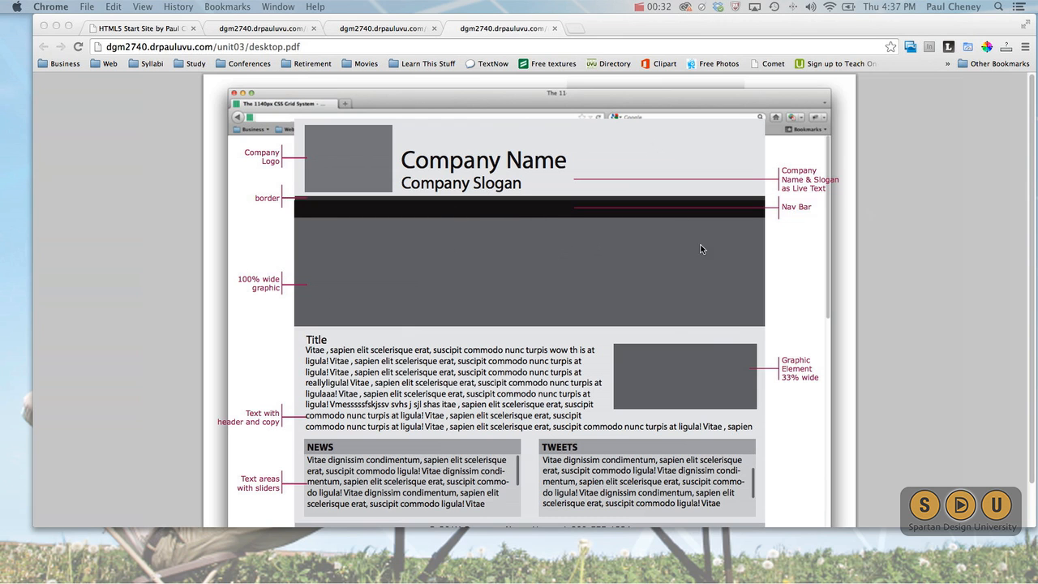
# Switch Chrome to the tablet.pdf tab showing the iPad-framed wireframe with a 50% wide graphic.
pyautogui.scroll(-3)
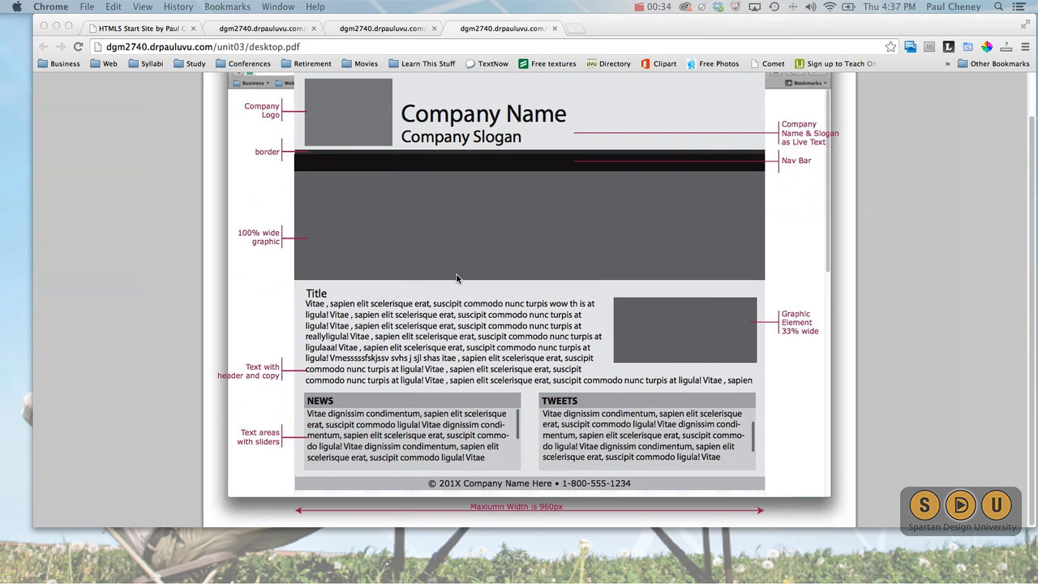
pyautogui.moveTo(681, 310)
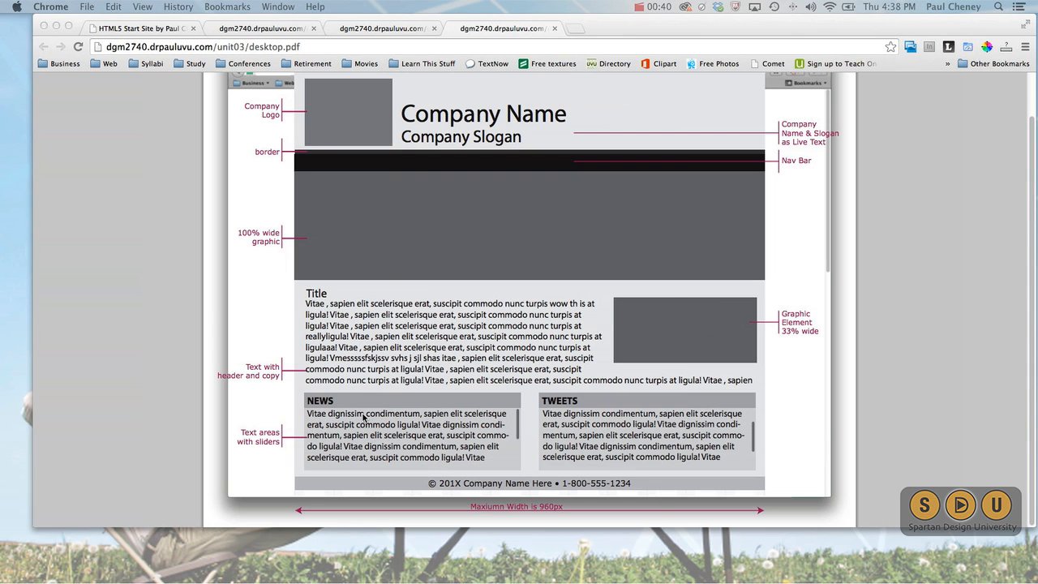
pyautogui.moveTo(597, 446)
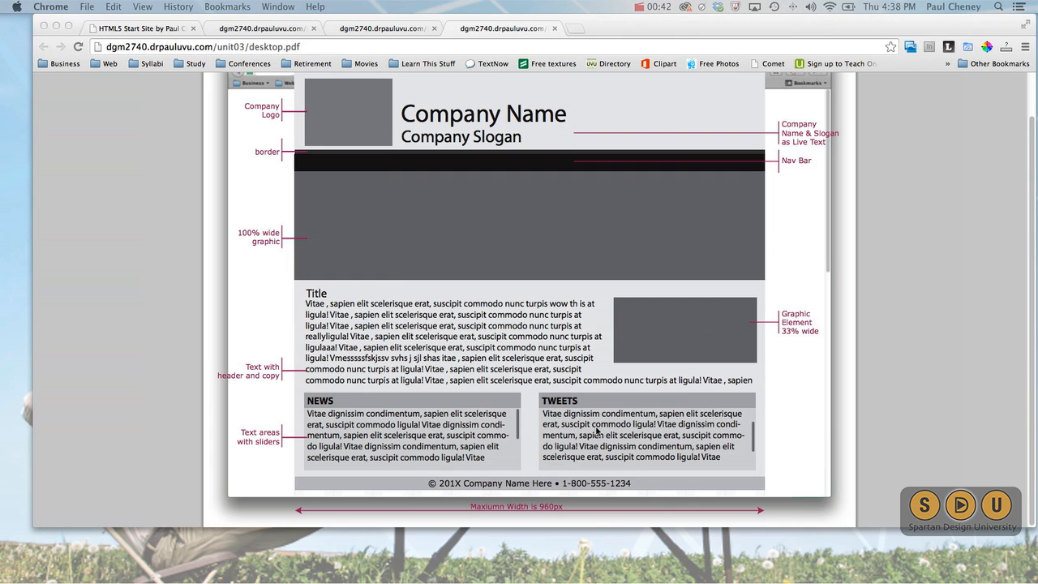
pyautogui.moveTo(464, 199)
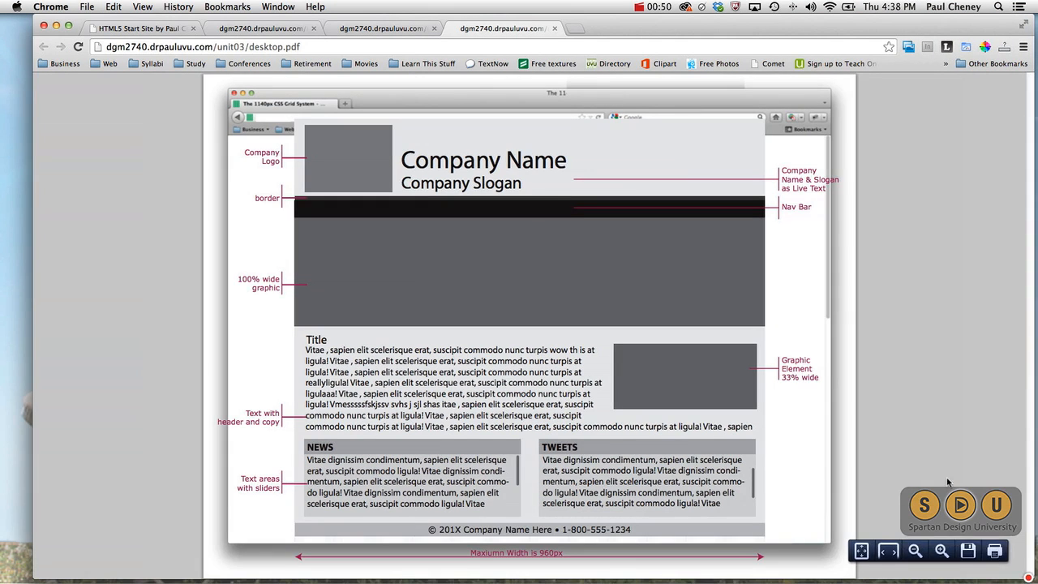
pyautogui.click(365, 26)
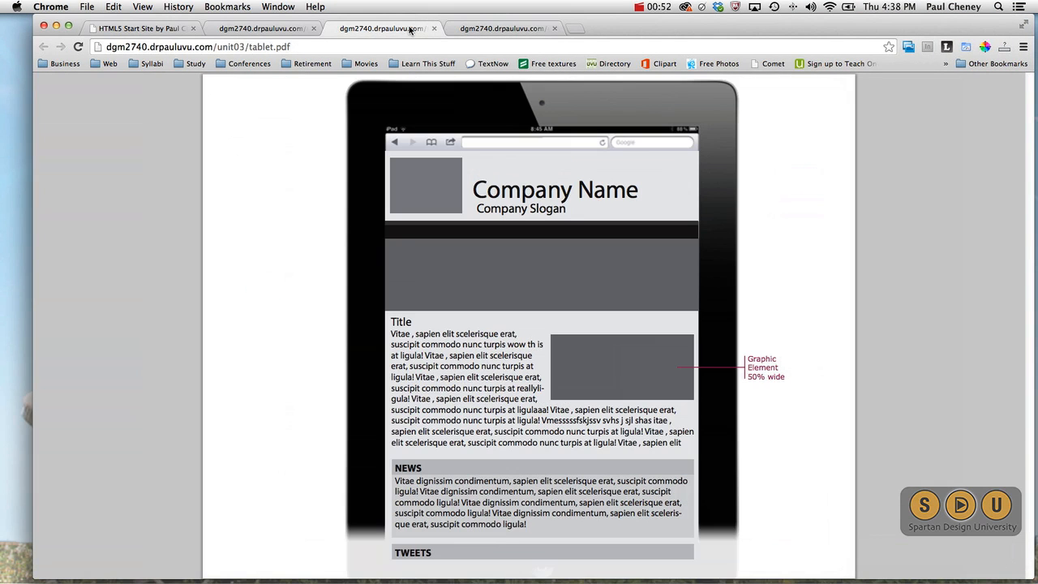
pyautogui.moveTo(678, 284)
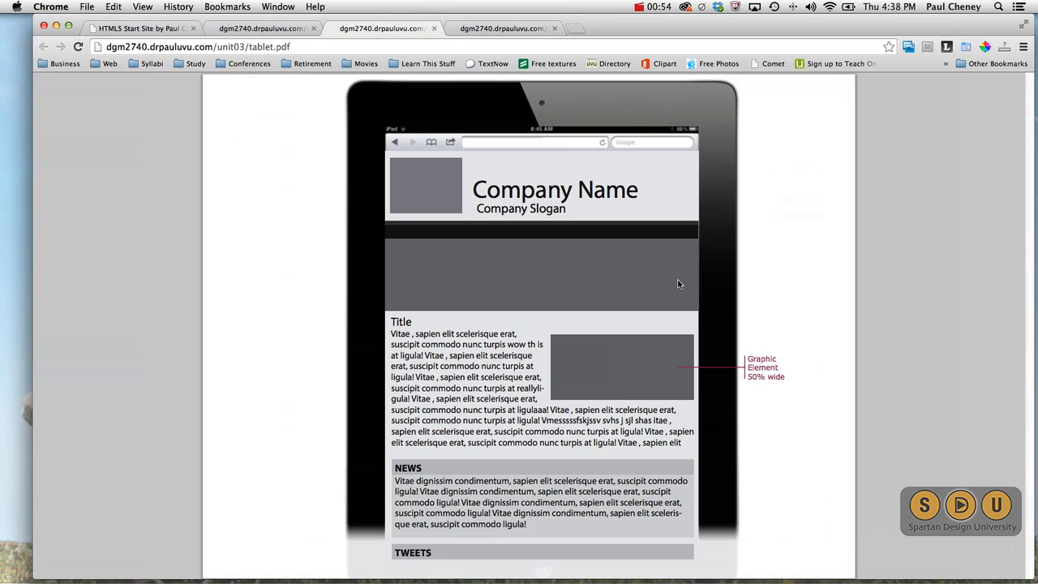
pyautogui.moveTo(431, 181)
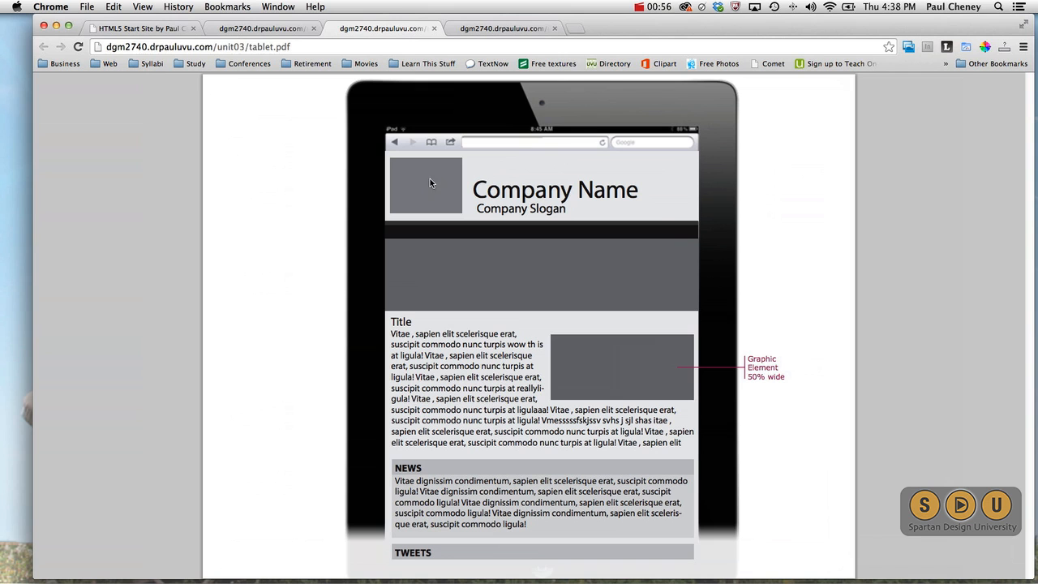
pyautogui.moveTo(464, 224)
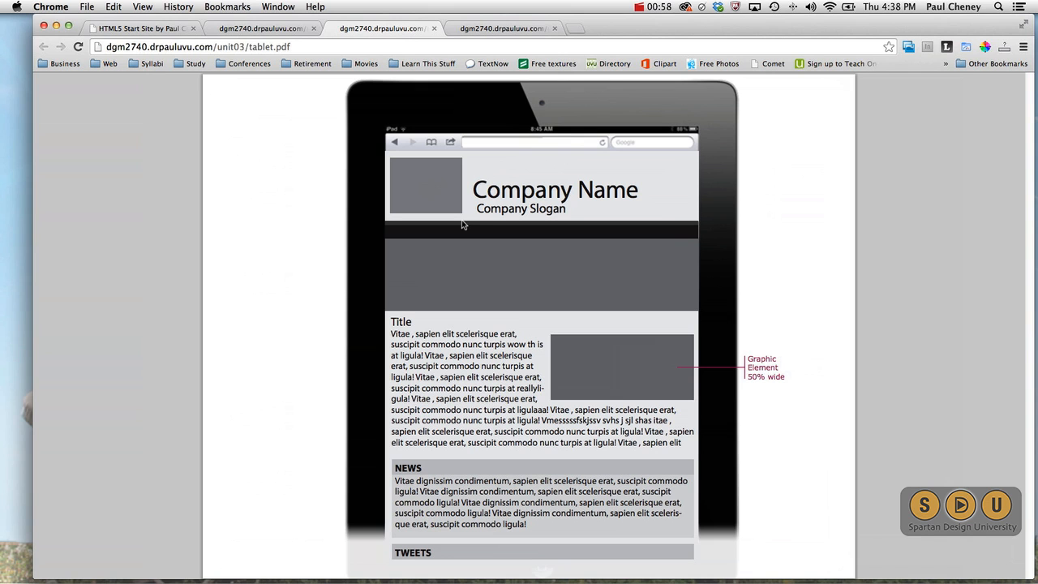
pyautogui.moveTo(493, 237)
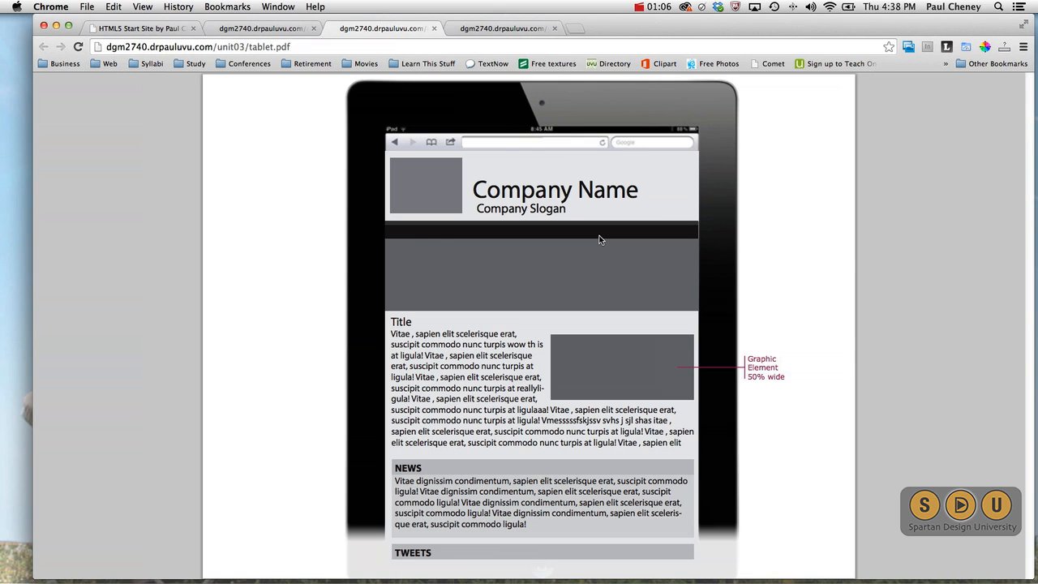
pyautogui.moveTo(404, 242)
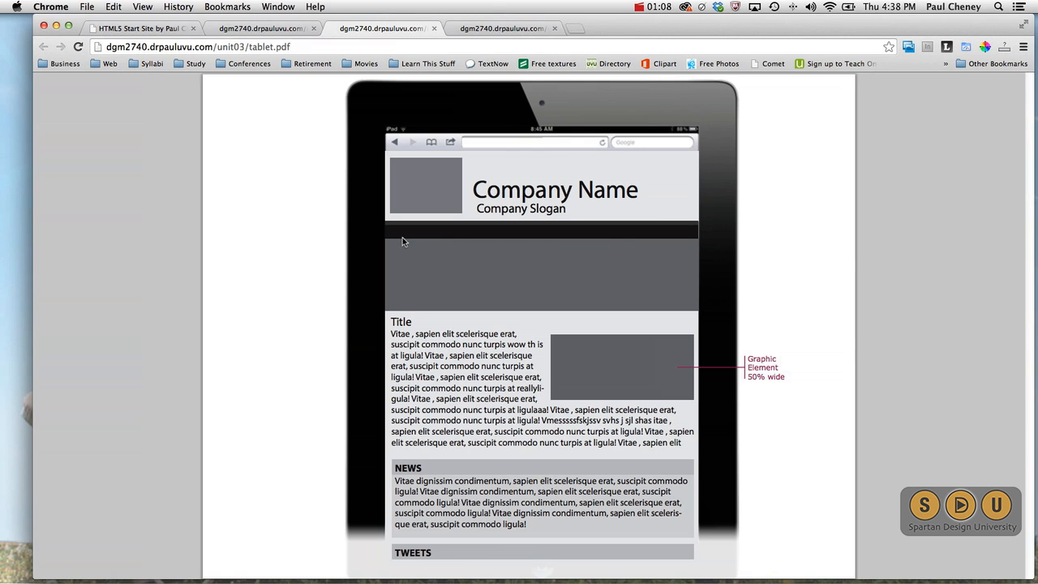
pyautogui.moveTo(519, 242)
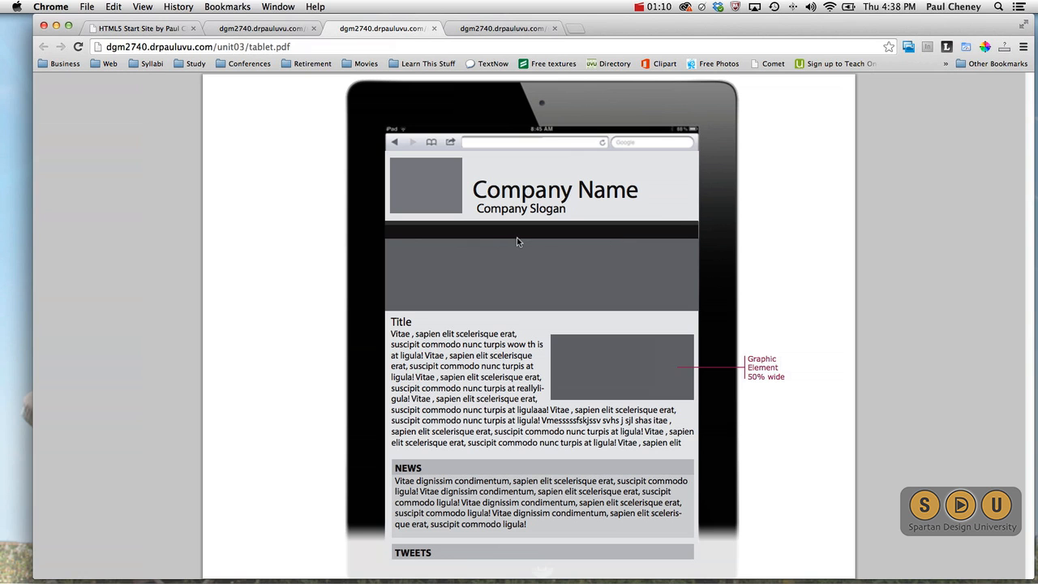
pyautogui.moveTo(532, 367)
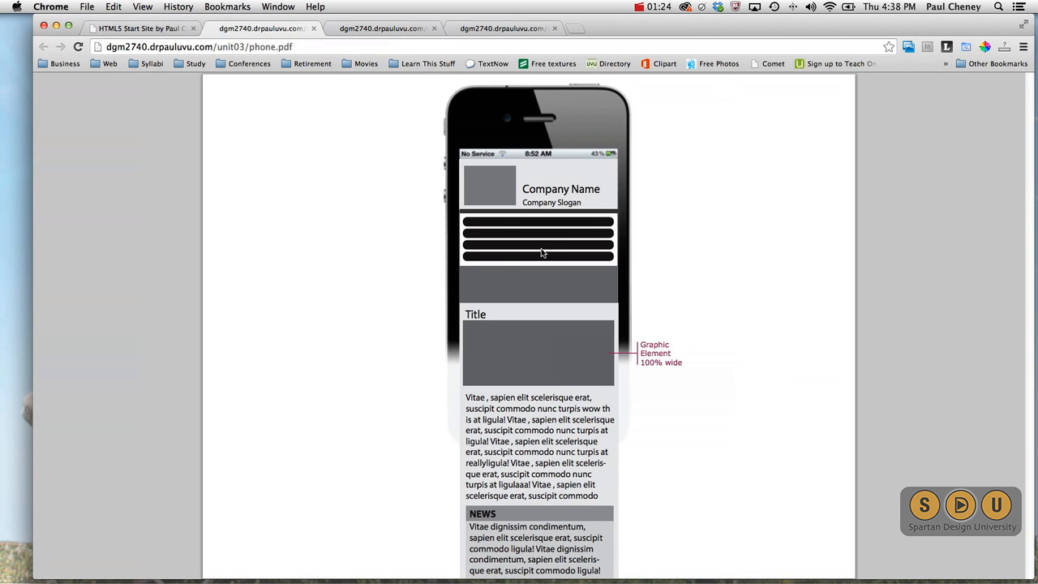
pyautogui.moveTo(503, 266)
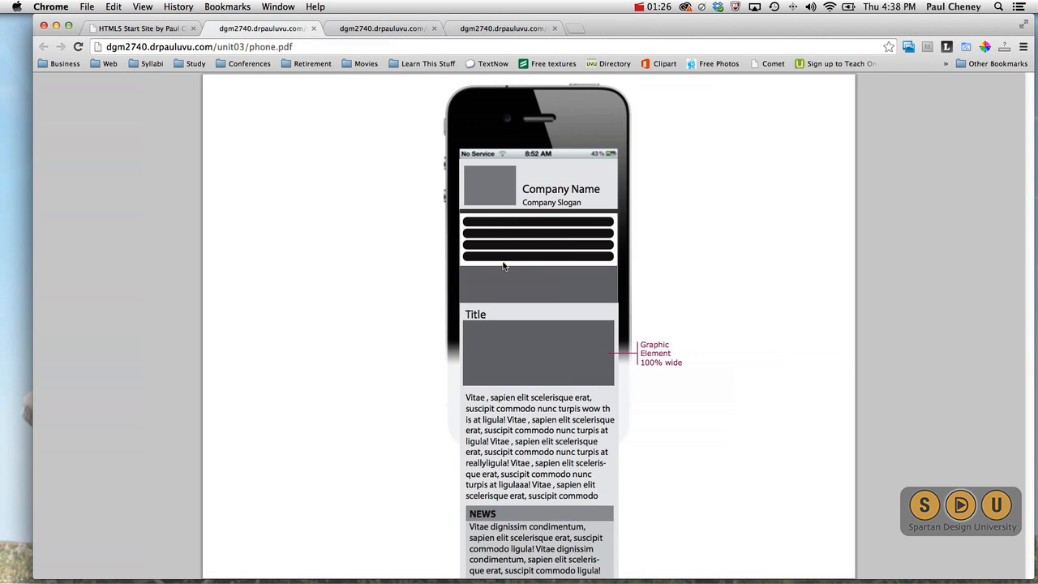
pyautogui.moveTo(539, 230)
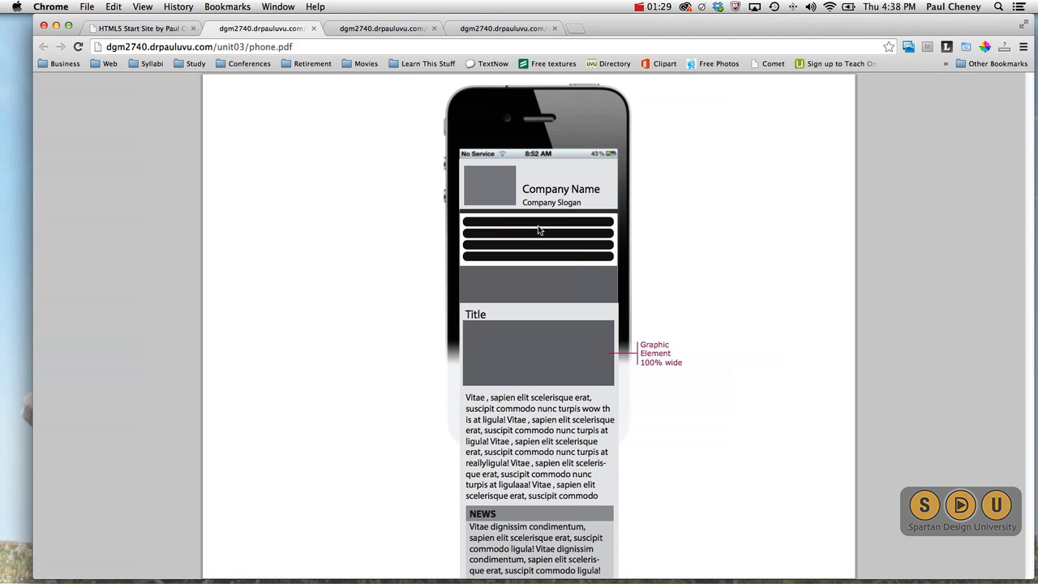
pyautogui.moveTo(526, 243)
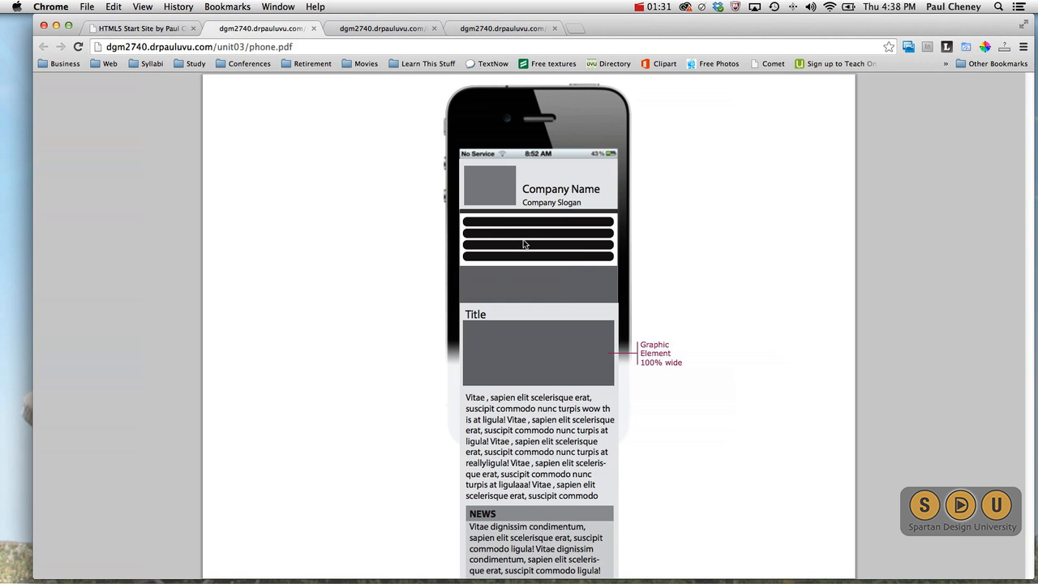
pyautogui.moveTo(522, 225)
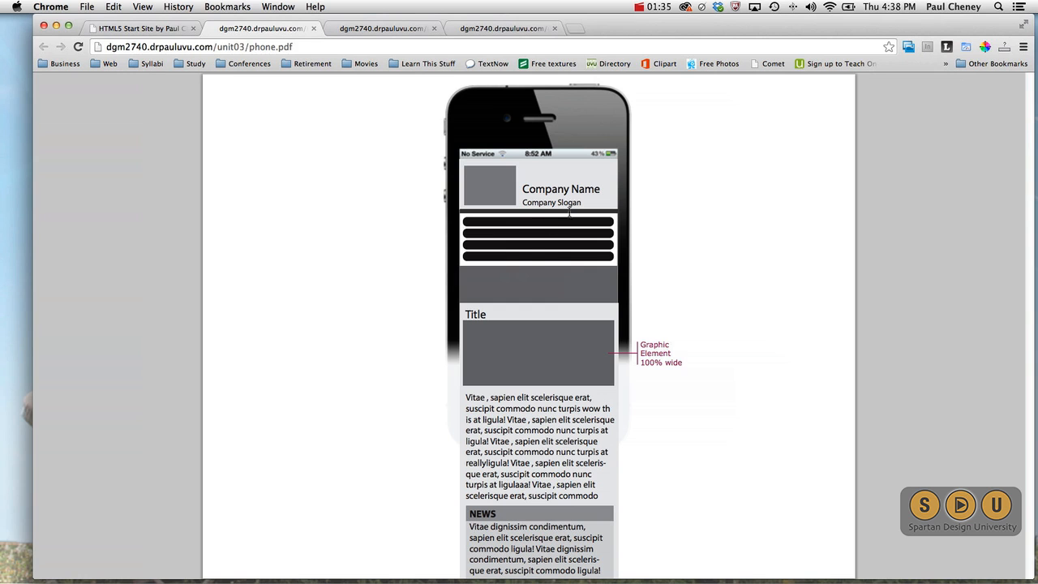
pyautogui.moveTo(542, 242)
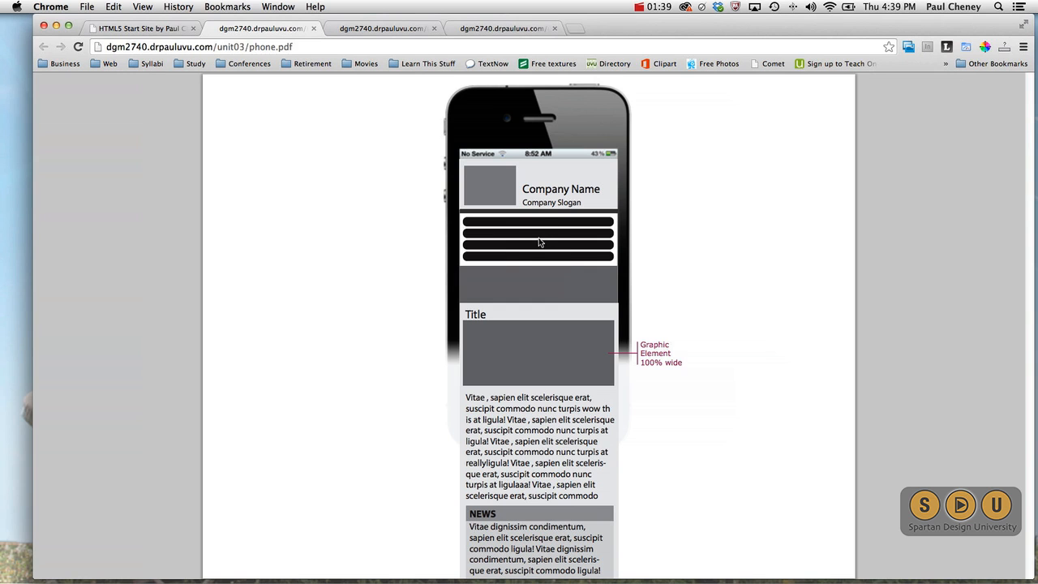
pyautogui.moveTo(552, 243)
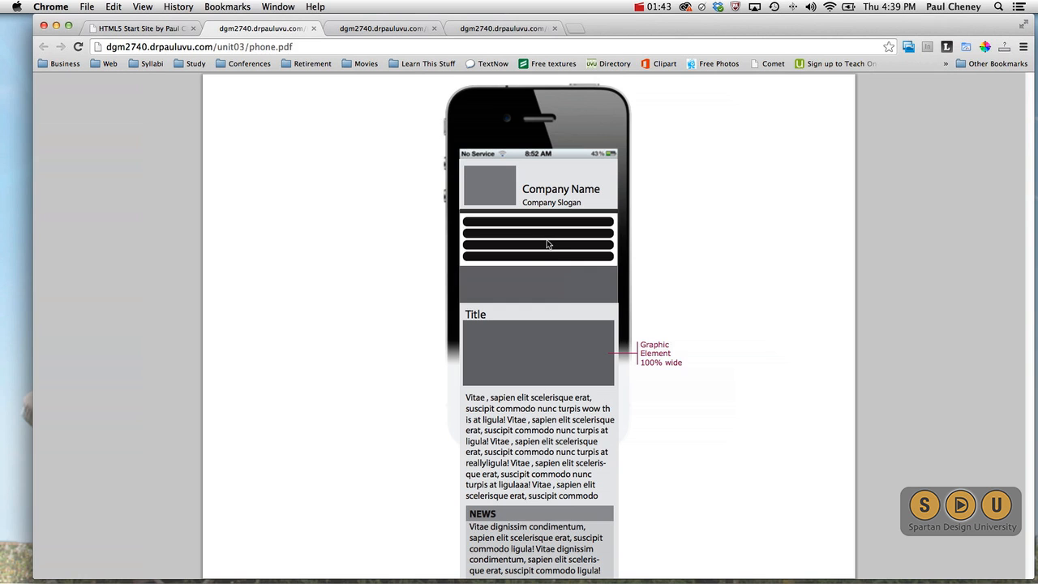
pyautogui.moveTo(503, 287)
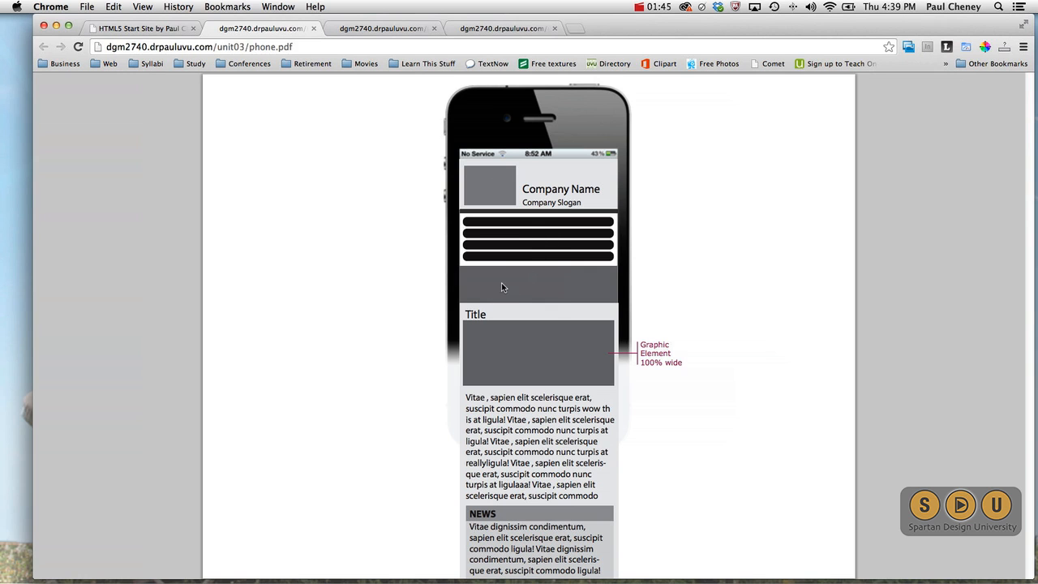
pyautogui.moveTo(489, 334)
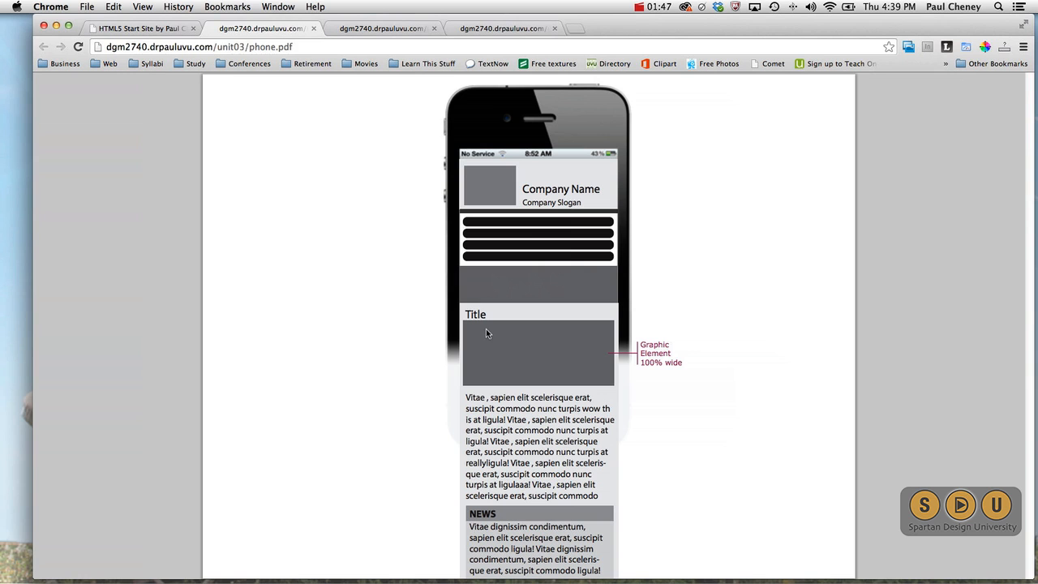
pyautogui.moveTo(604, 377)
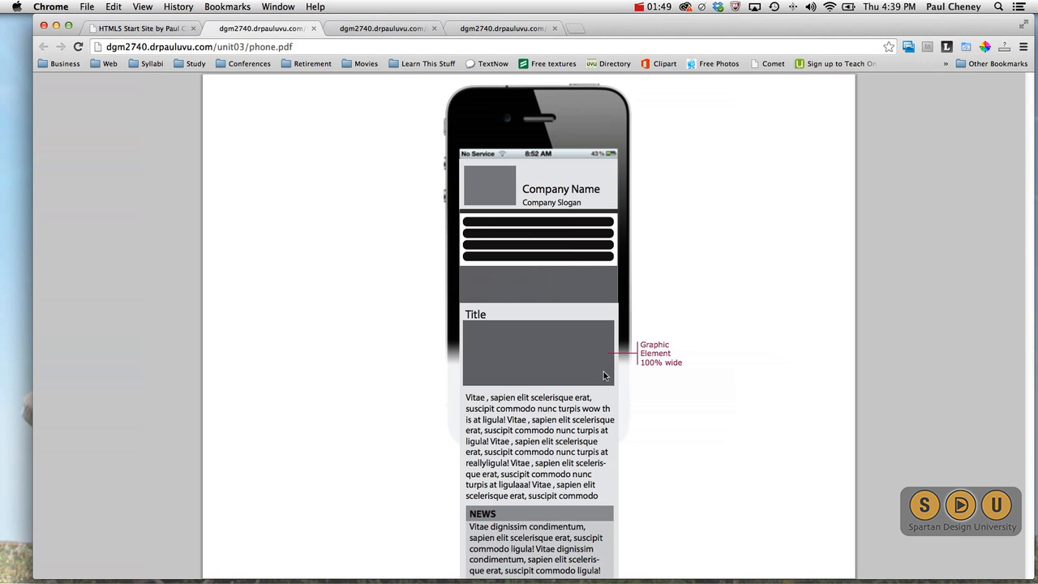
pyautogui.moveTo(499, 328)
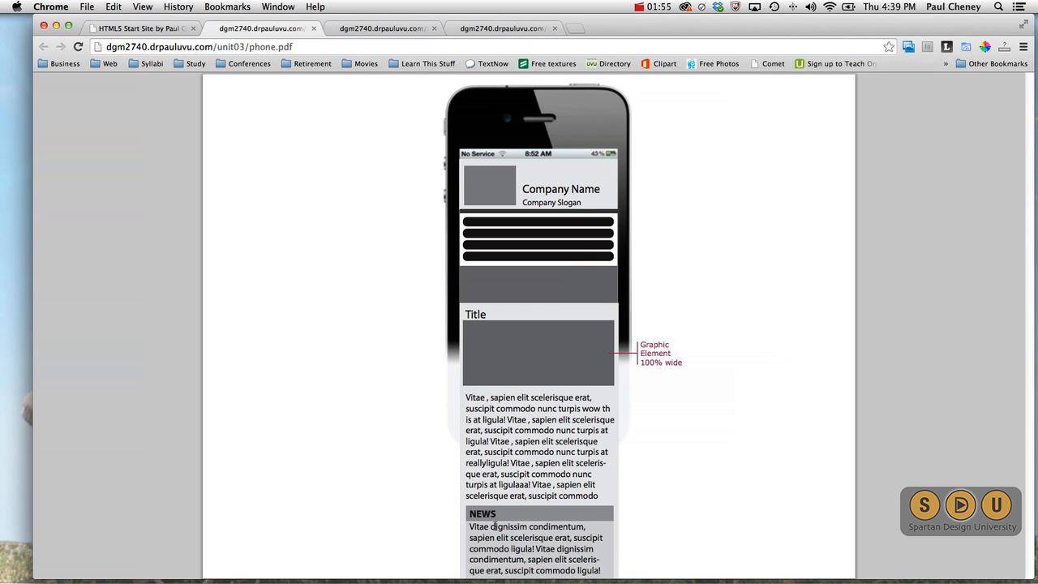
pyautogui.moveTo(503, 311)
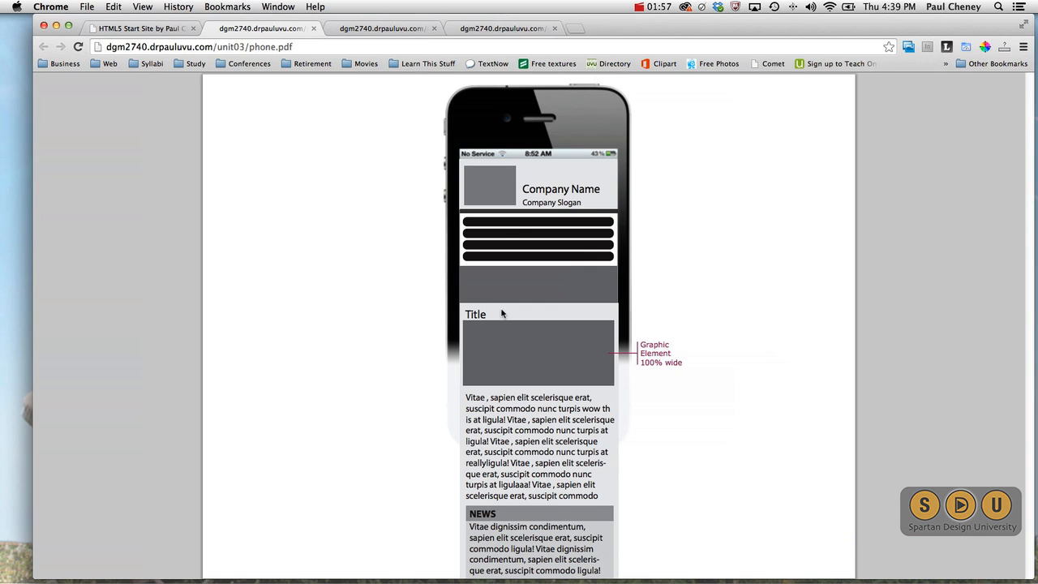
pyautogui.moveTo(267, 121)
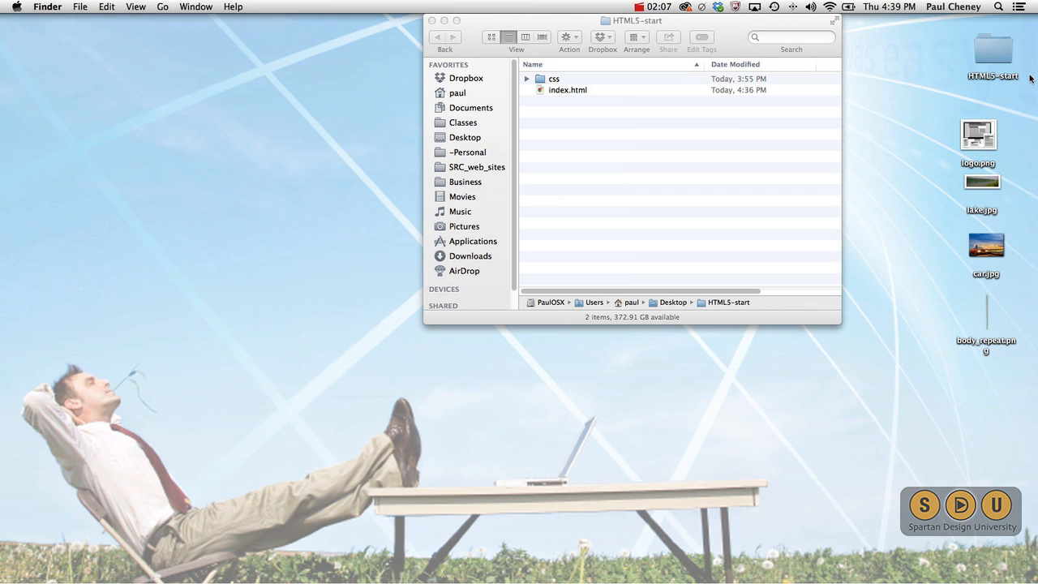
# Select the HTML5-start folder and expand its css folder to list the four stylesheets.
pyautogui.click(986, 49)
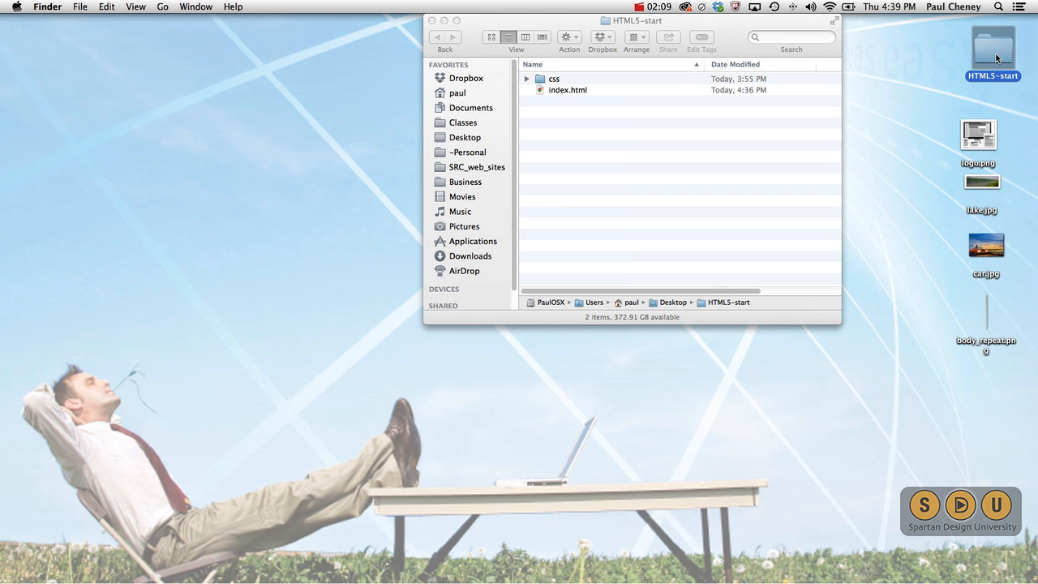
pyautogui.moveTo(864, 62)
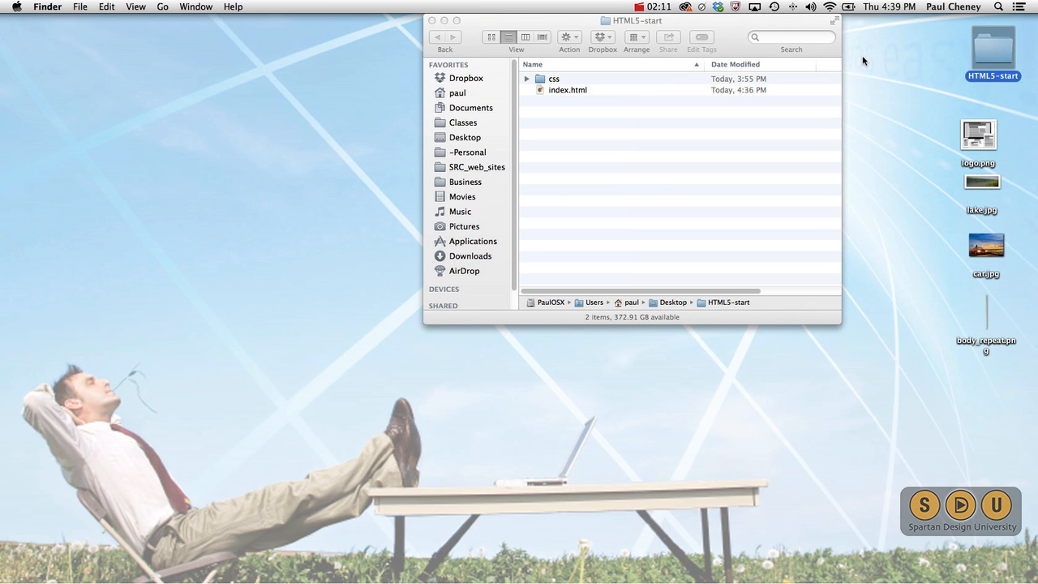
pyautogui.moveTo(537, 98)
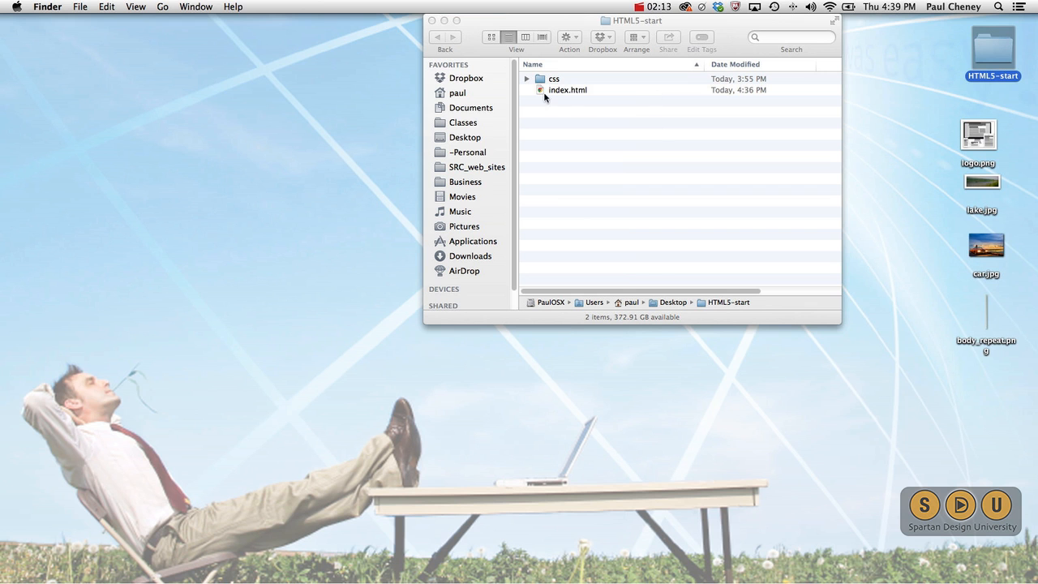
pyautogui.click(529, 78)
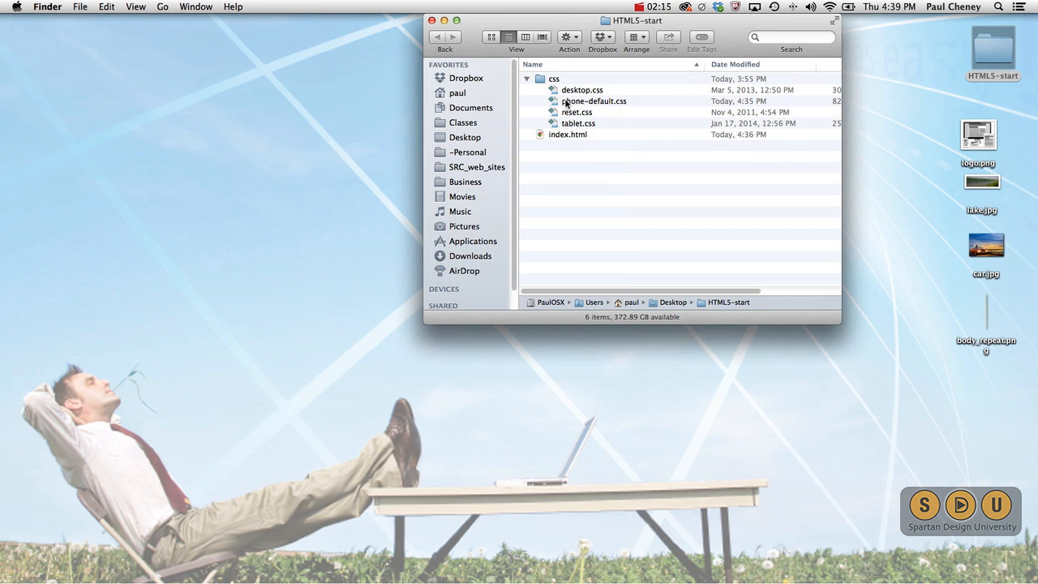
pyautogui.moveTo(928, 131)
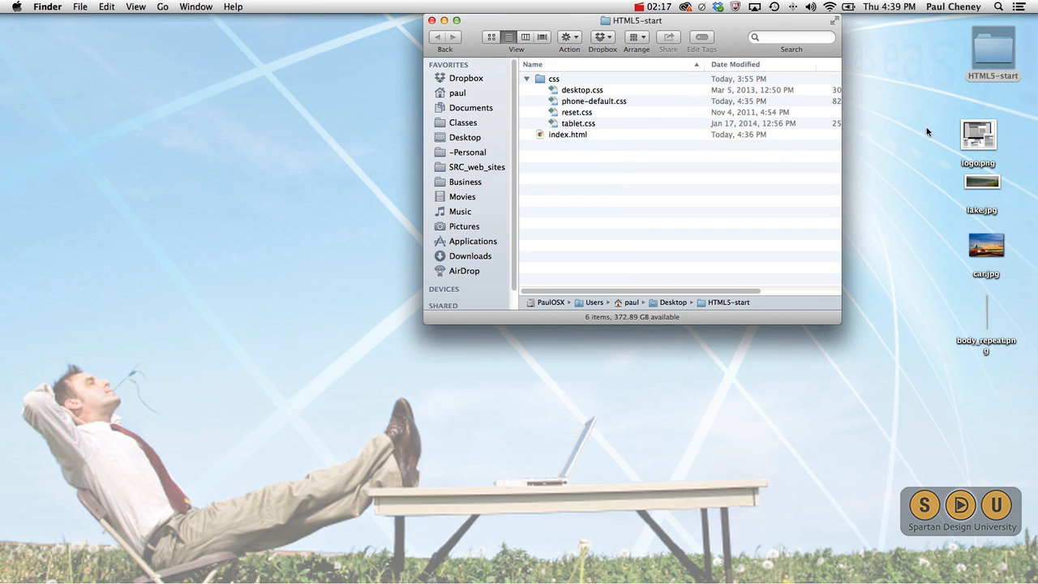
# Quick Look the logo.png image, then close the preview.
pyautogui.click(986, 130)
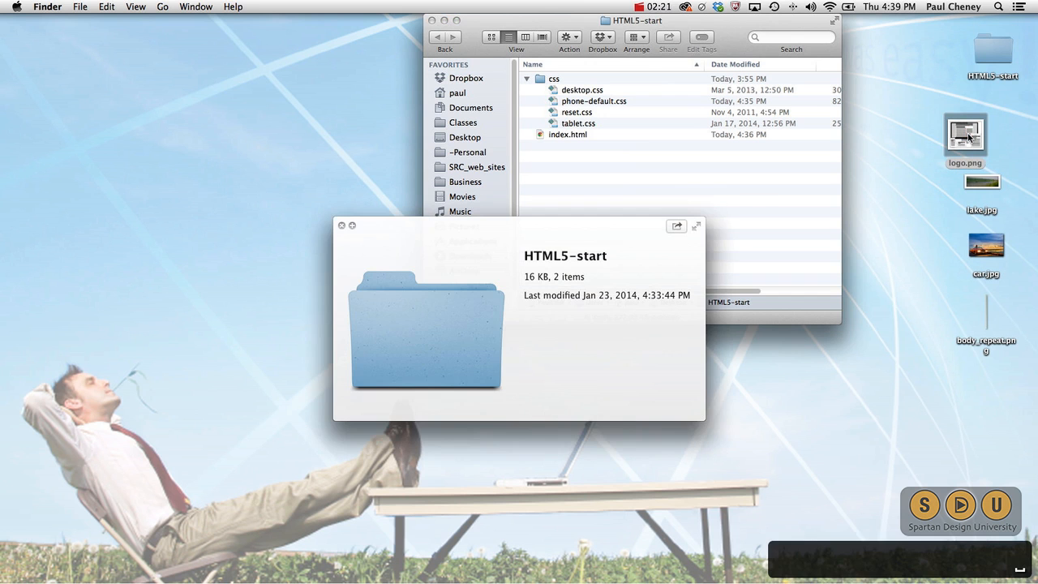
pyautogui.click(976, 133)
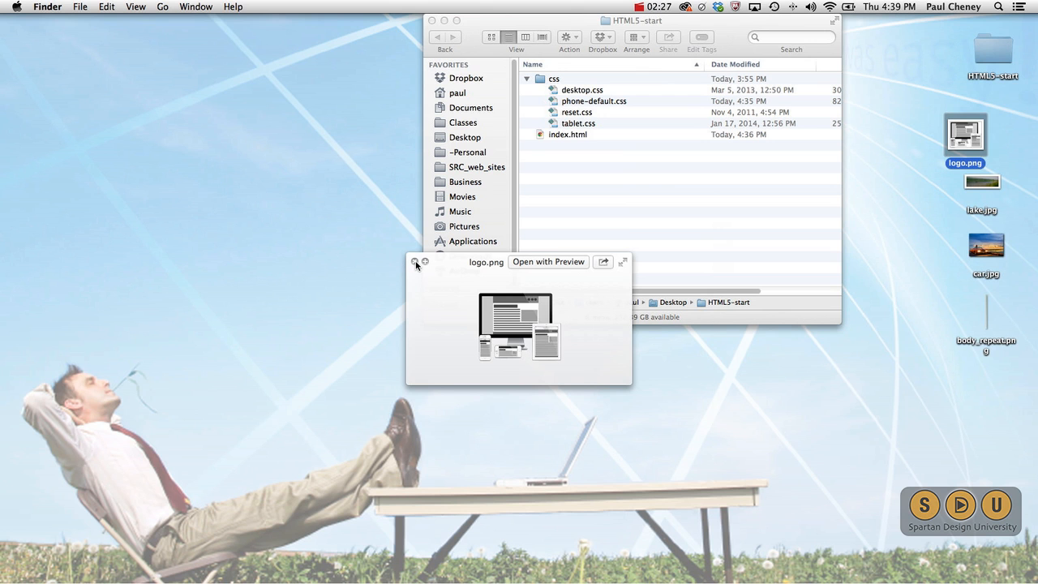
pyautogui.click(415, 263)
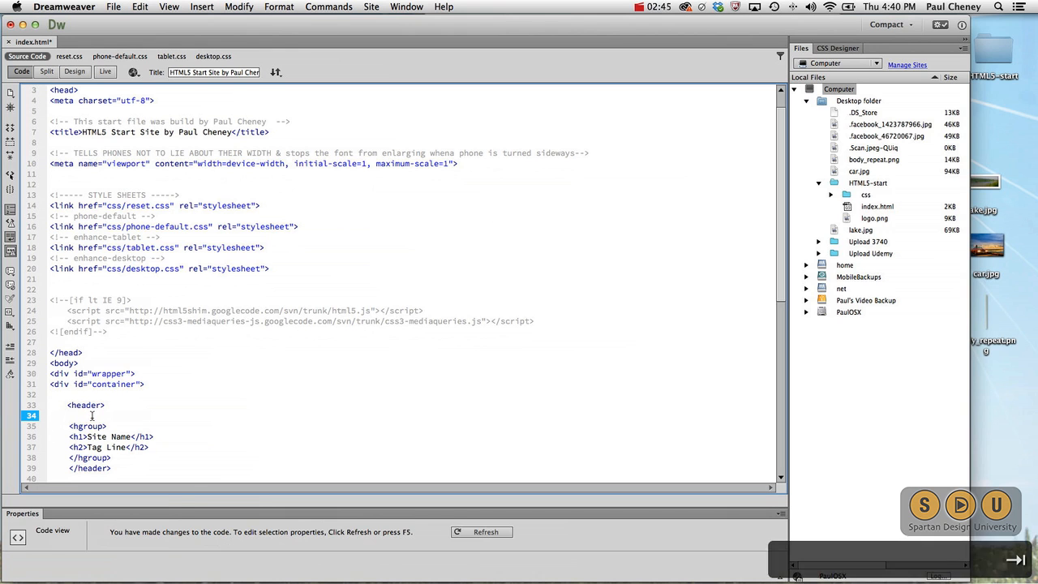
# Insert <img src="logo.png" alt="logo"> inside the header before the hgroup.
pyautogui.write('<img')
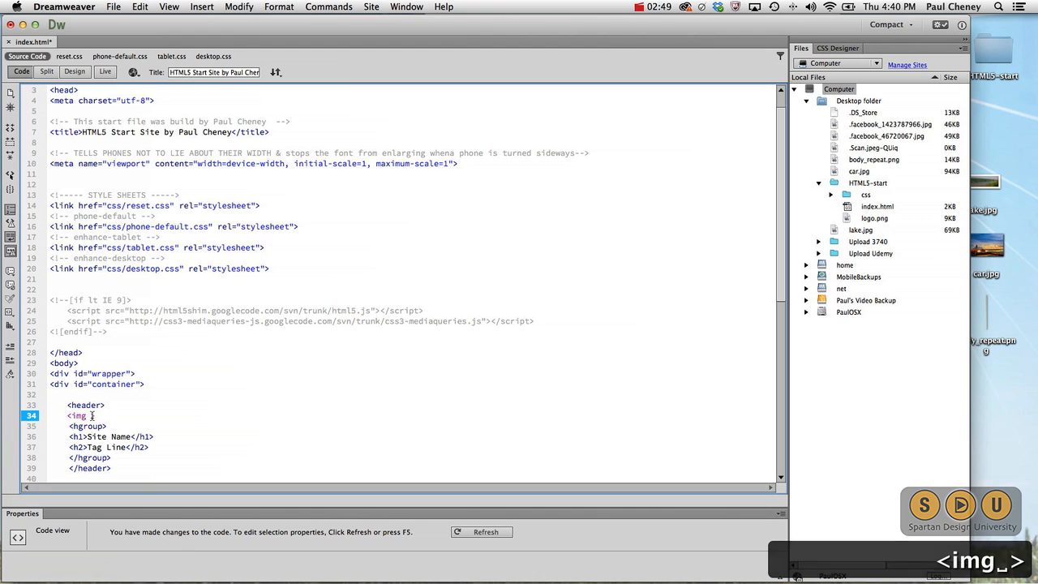
pyautogui.write('src')
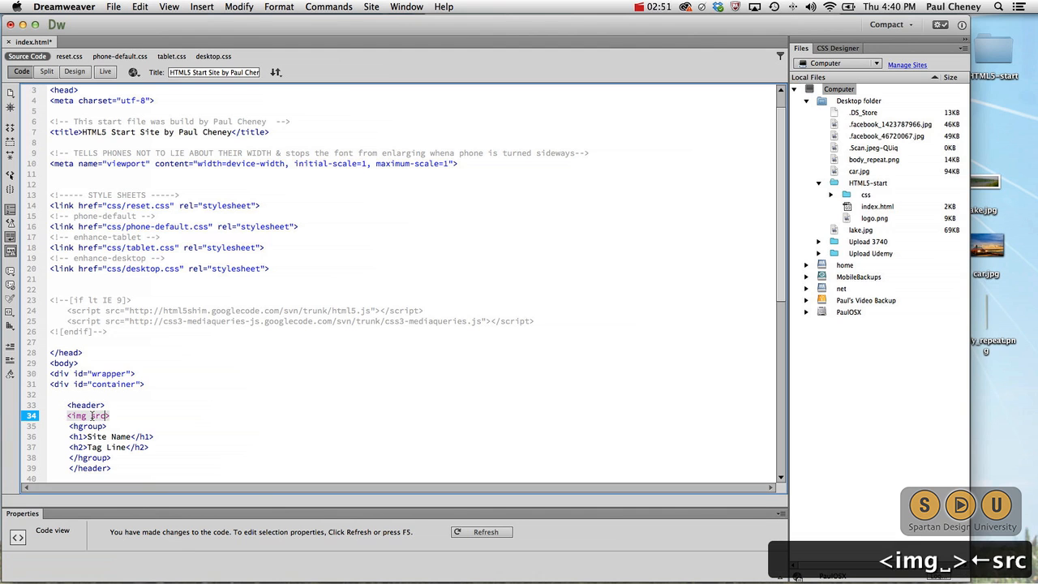
pyautogui.write('src="" alt')
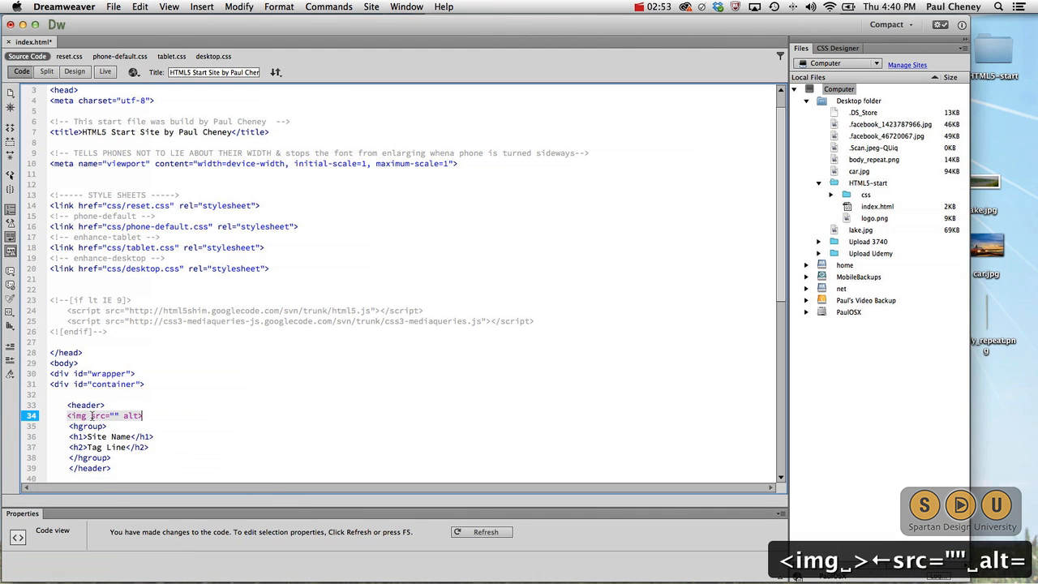
pyautogui.write('lo')
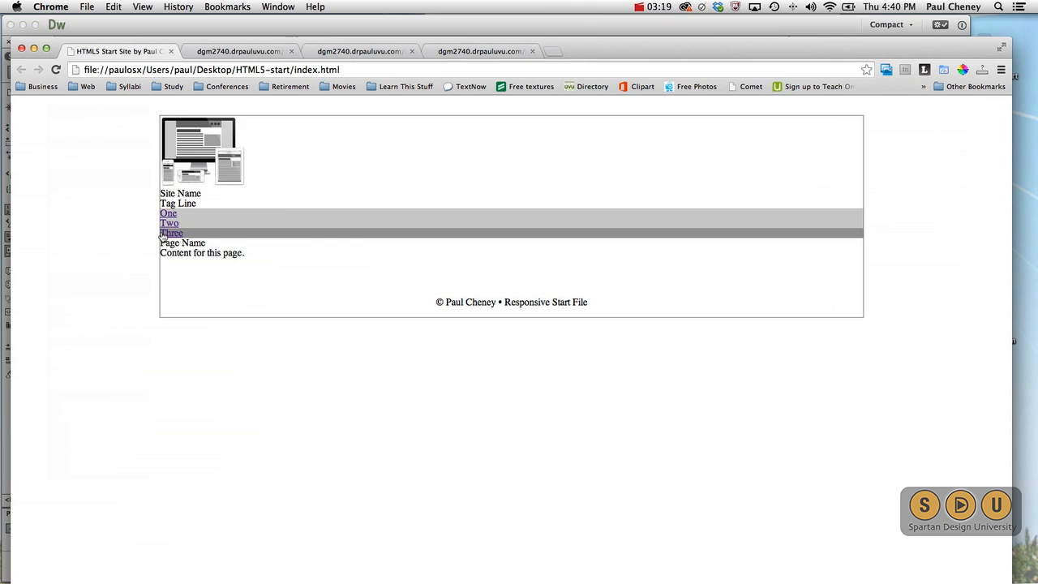
# Preview index.html with the new logo in Chrome, then return to phone-default.css in Dreamweaver.
pyautogui.click(480, 50)
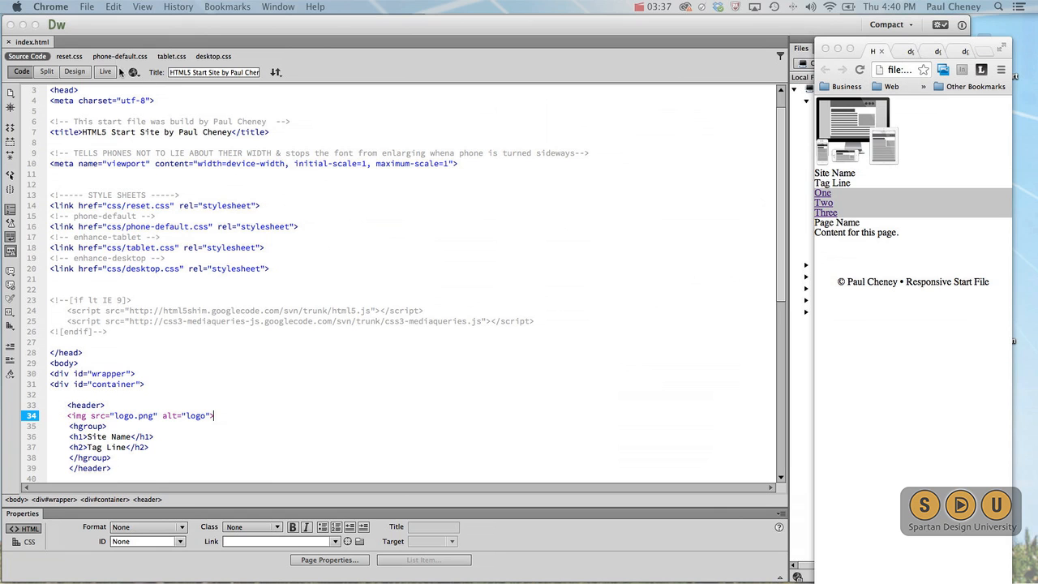
pyautogui.click(120, 55)
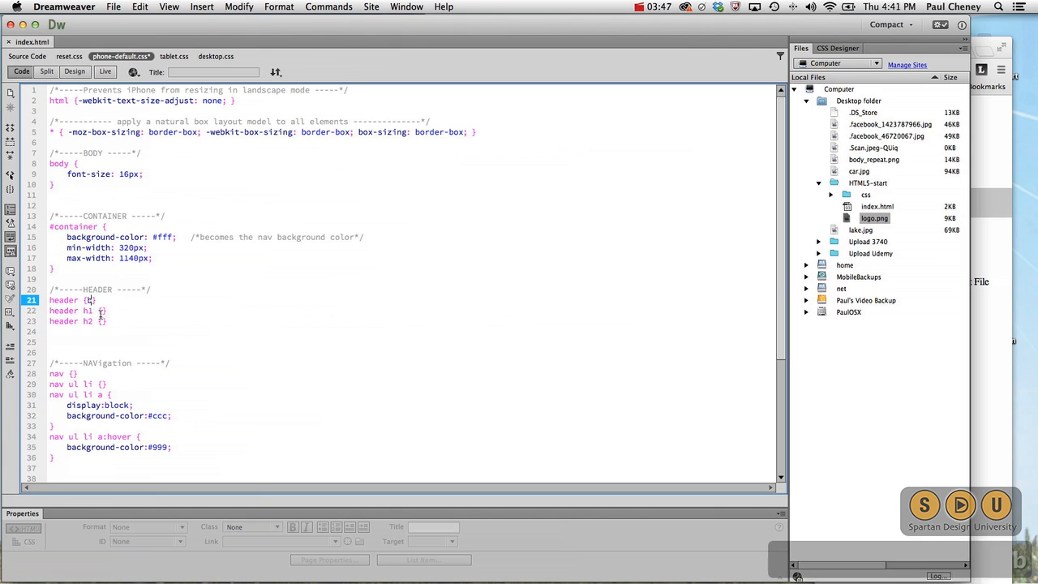
# Add background-color: #111 to the header rule in phone-default.css.
pyautogui.write('background')
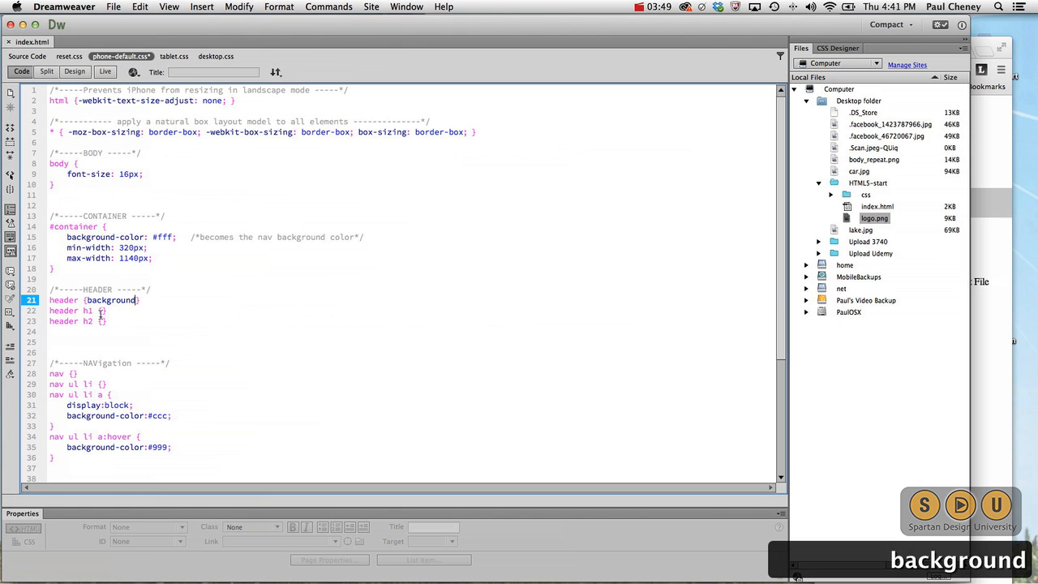
pyautogui.write('-color:')
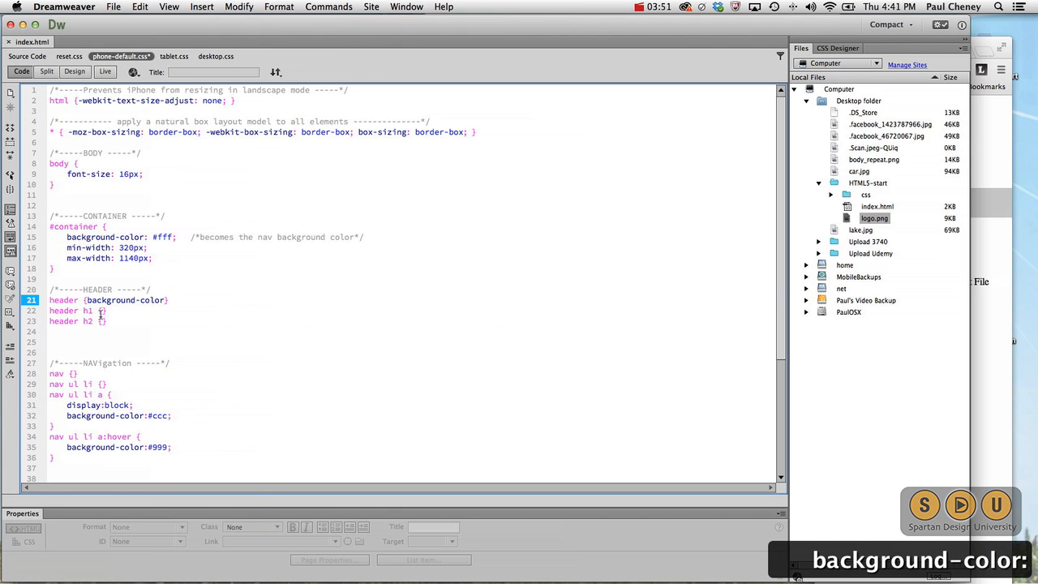
pyautogui.write('#')
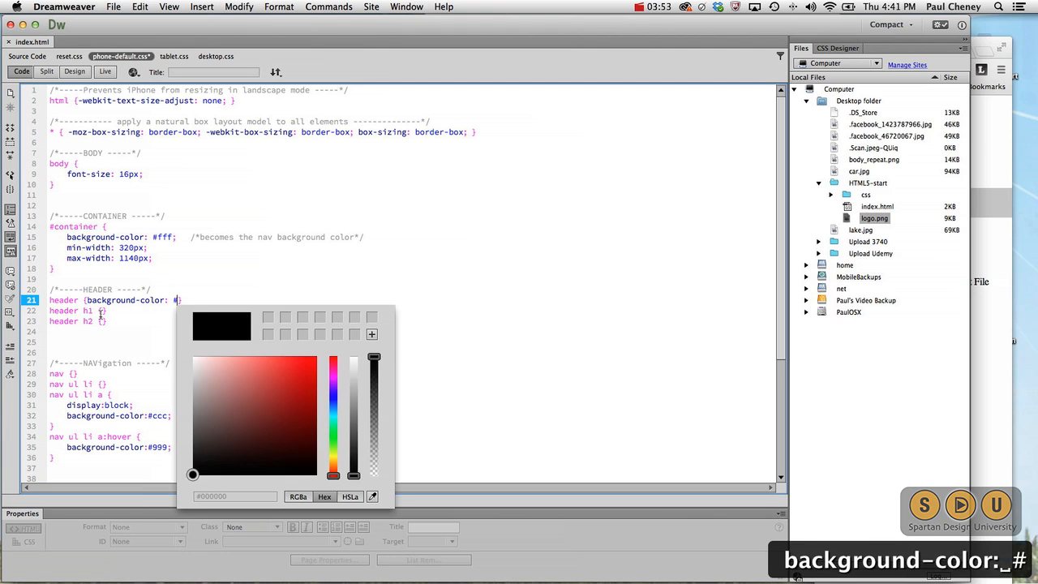
pyautogui.write('111;')
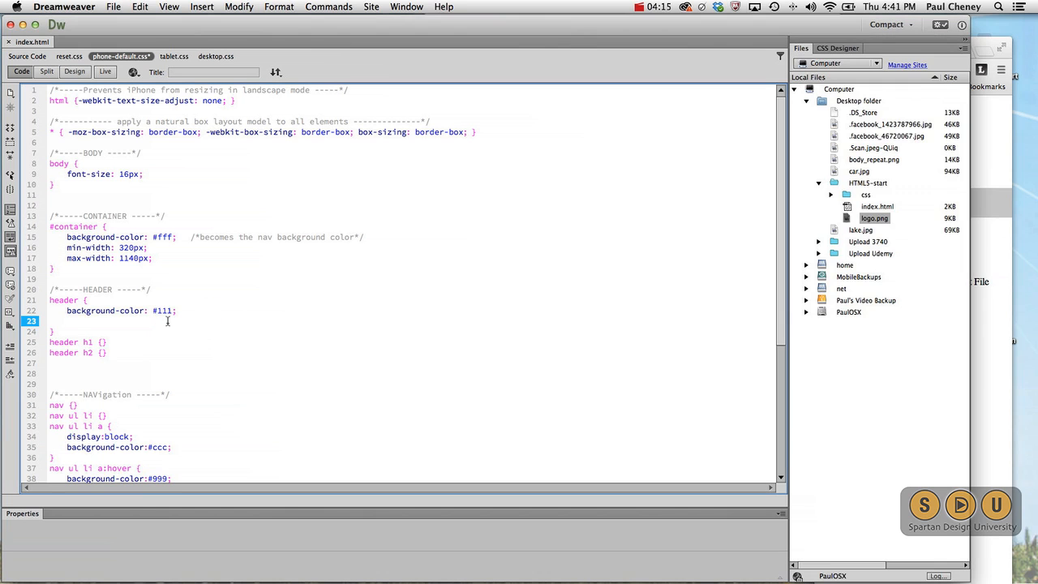
# Add border-bottom: solid #65ff09 5px to the header rule and start a header img rule.
pyautogui.write('border:')
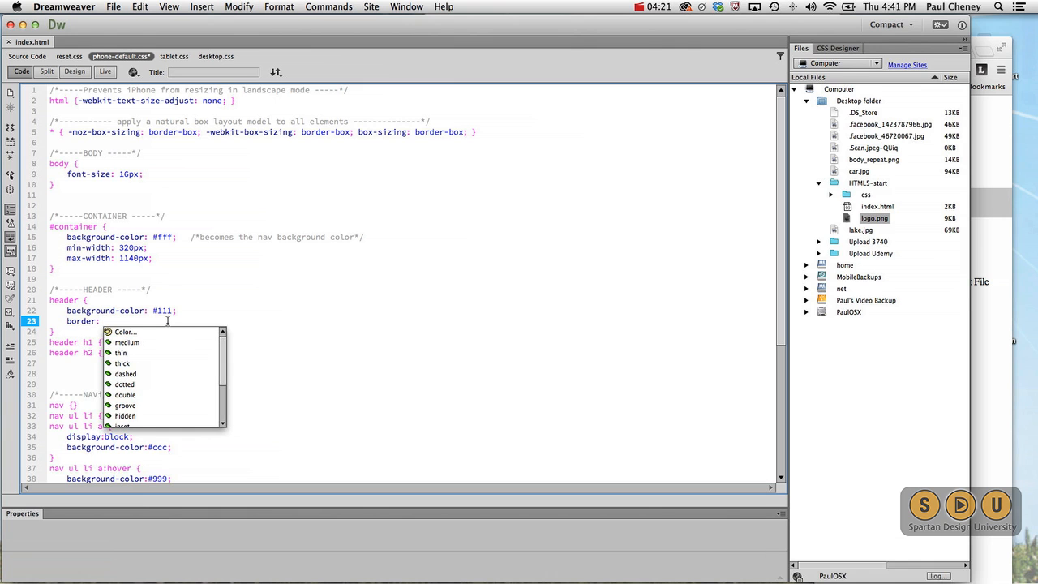
pyautogui.write('solid #65ff09')
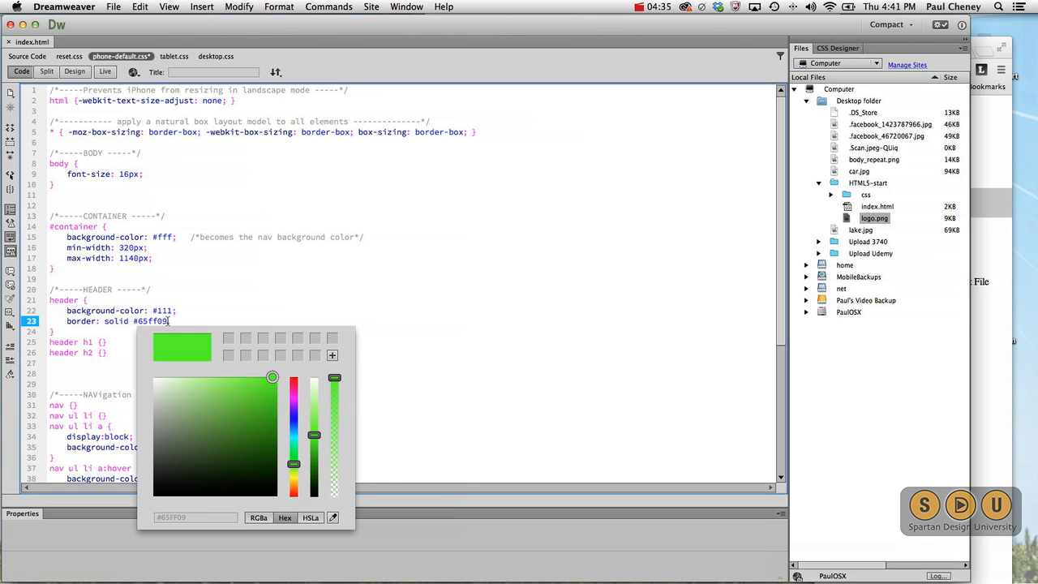
pyautogui.write('5px;')
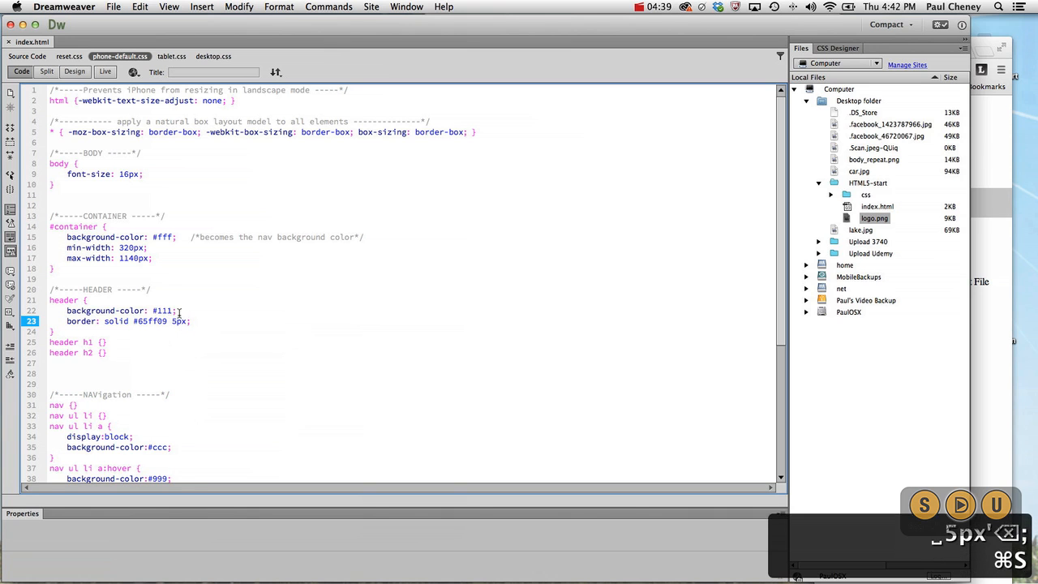
pyautogui.doubleClick(72, 321)
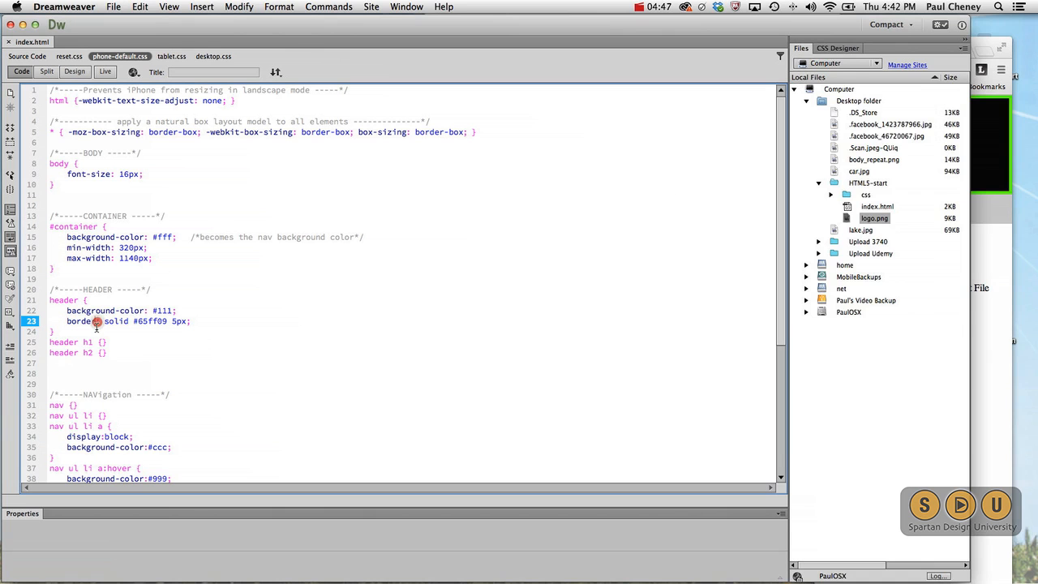
pyautogui.write('-bottom')
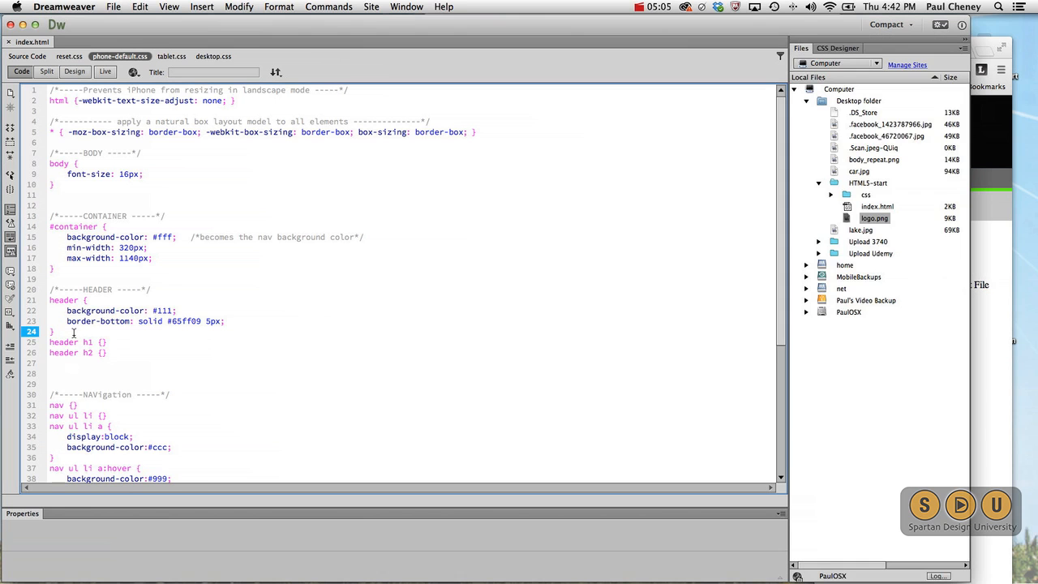
pyautogui.write('header img {')
pyautogui.write('float: left;')
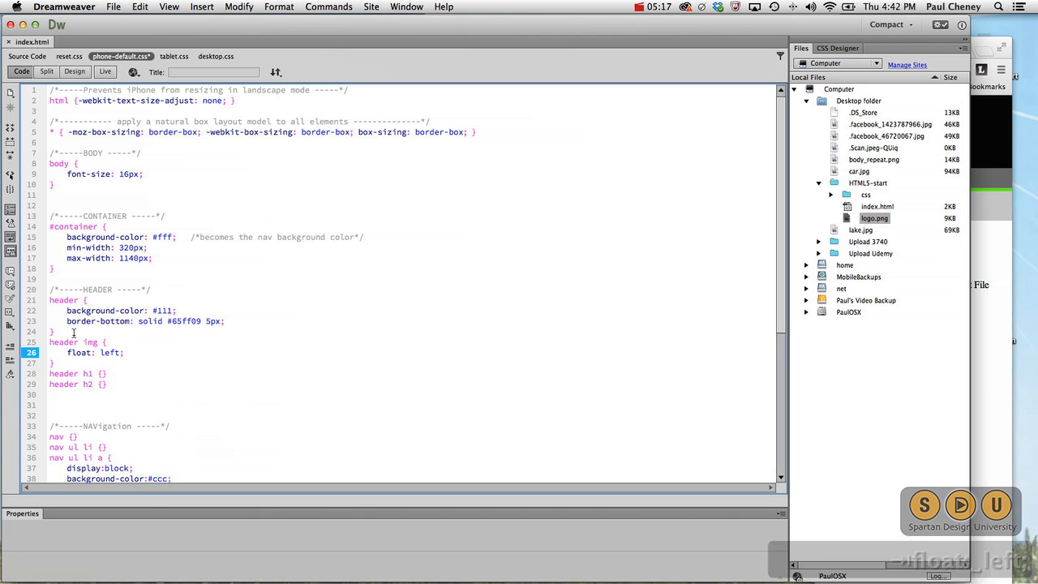
# Add padding: .5em 2% to the floated header img rule.
pyautogui.click(73, 370)
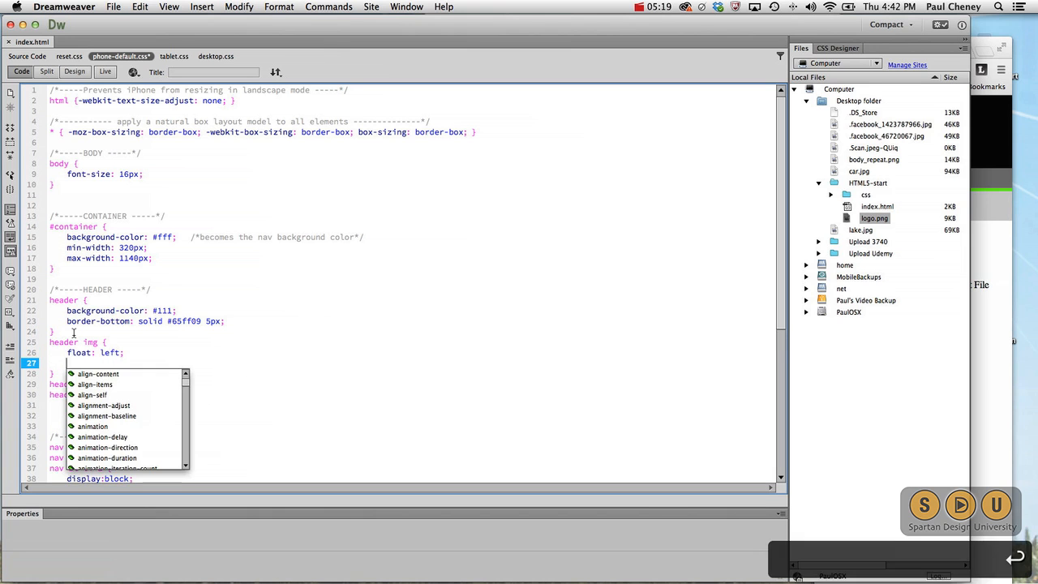
pyautogui.write('padding:')
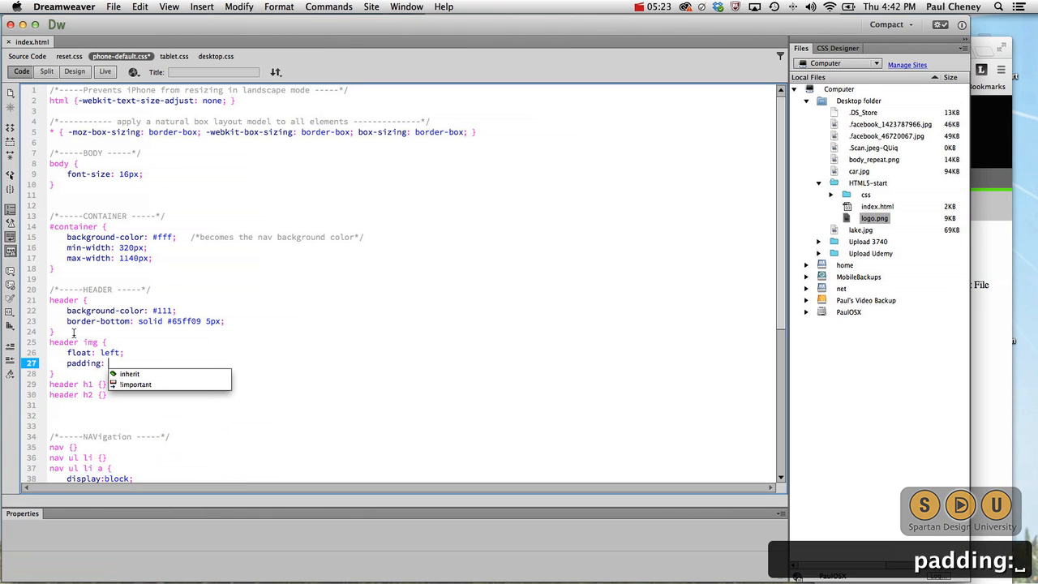
pyautogui.write('.5')
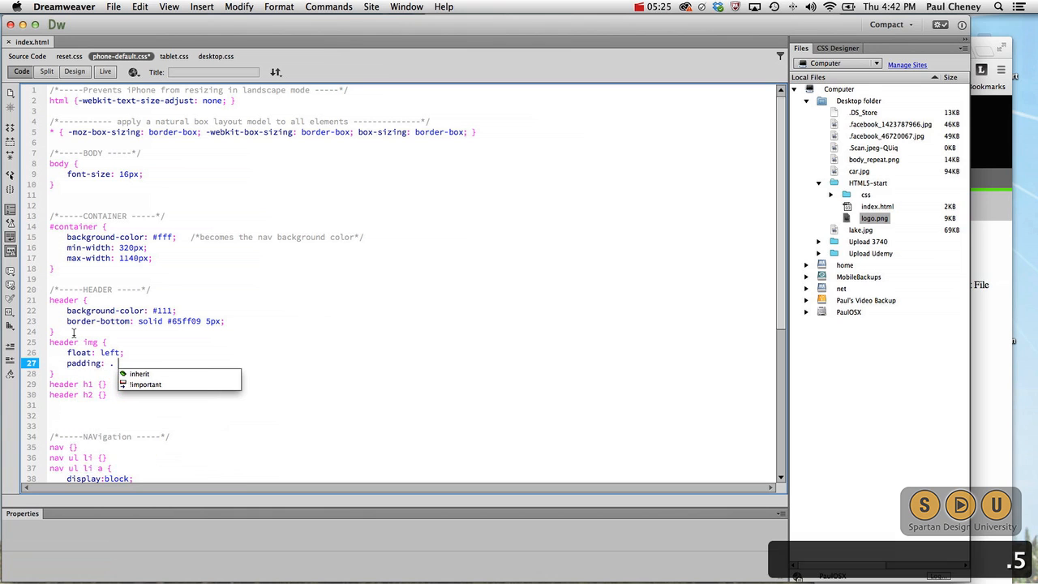
pyautogui.write('.5em')
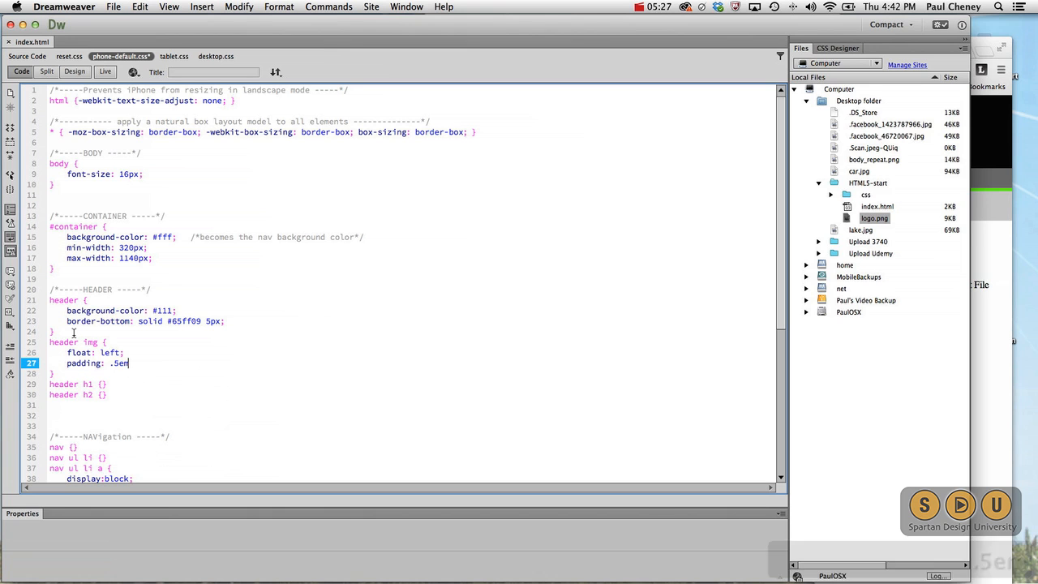
pyautogui.write('2')
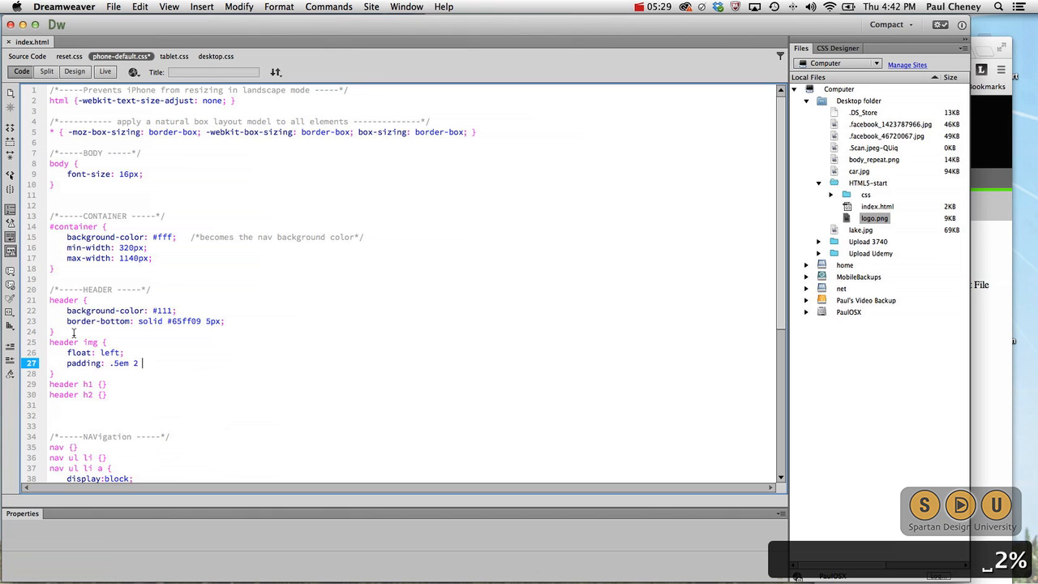
pyautogui.write('%;')
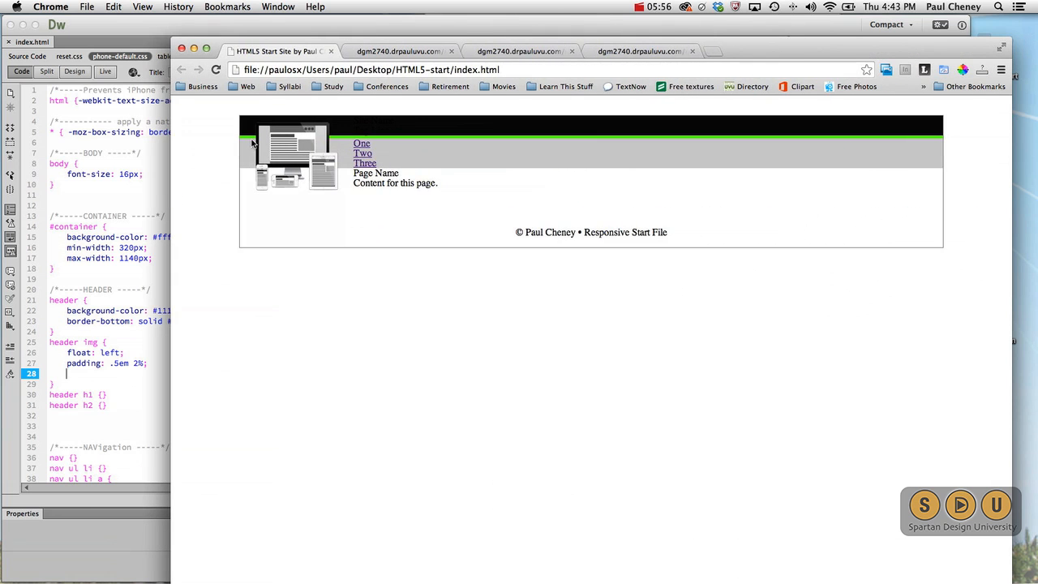
pyautogui.moveTo(339, 156)
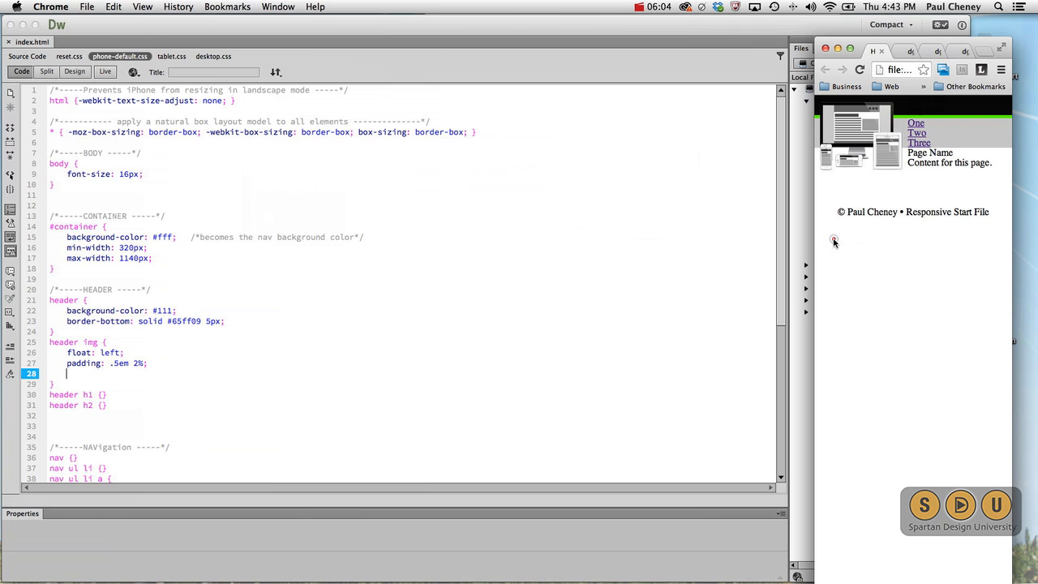
pyautogui.moveTo(949, 184)
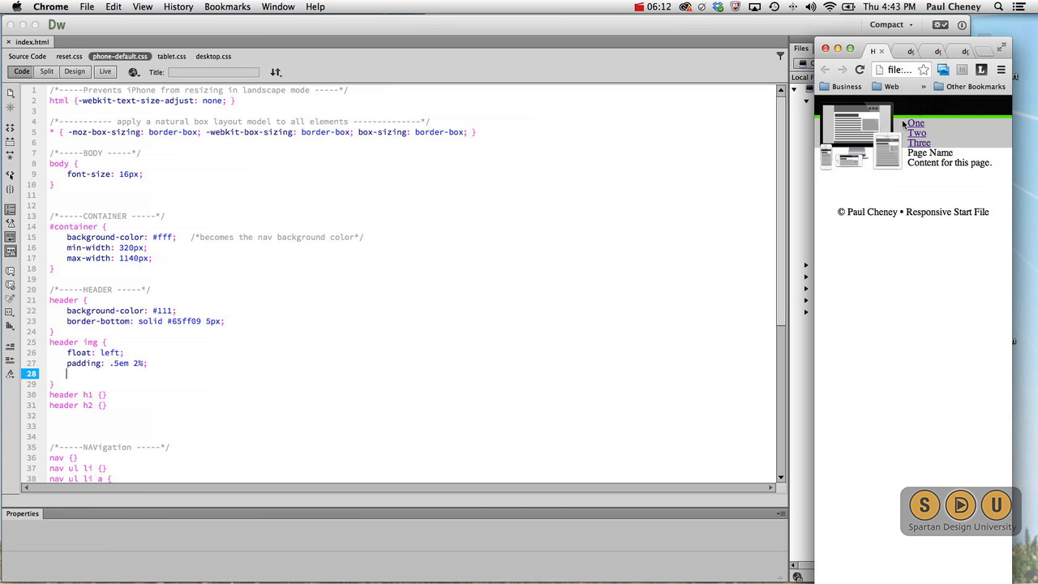
pyautogui.moveTo(893, 177)
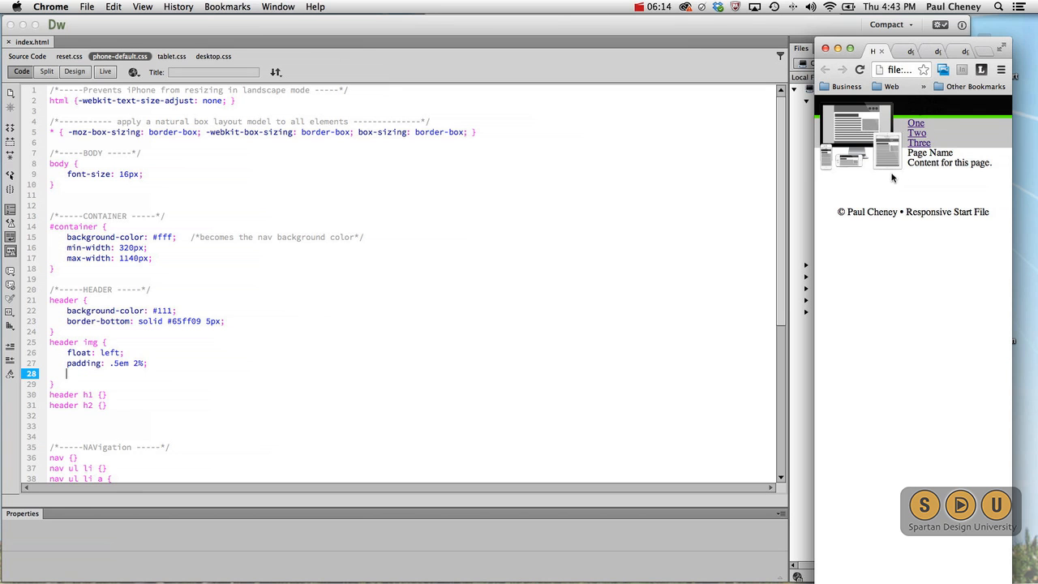
pyautogui.moveTo(866, 128)
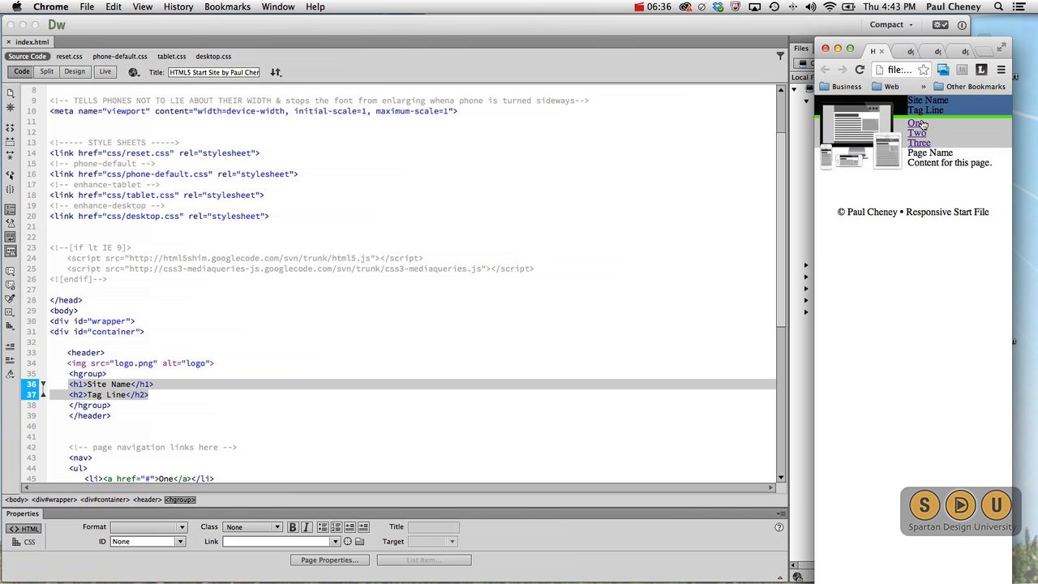
# Scroll index.html down to the header's Site Name and Tag Line headings.
pyautogui.scroll(-3)
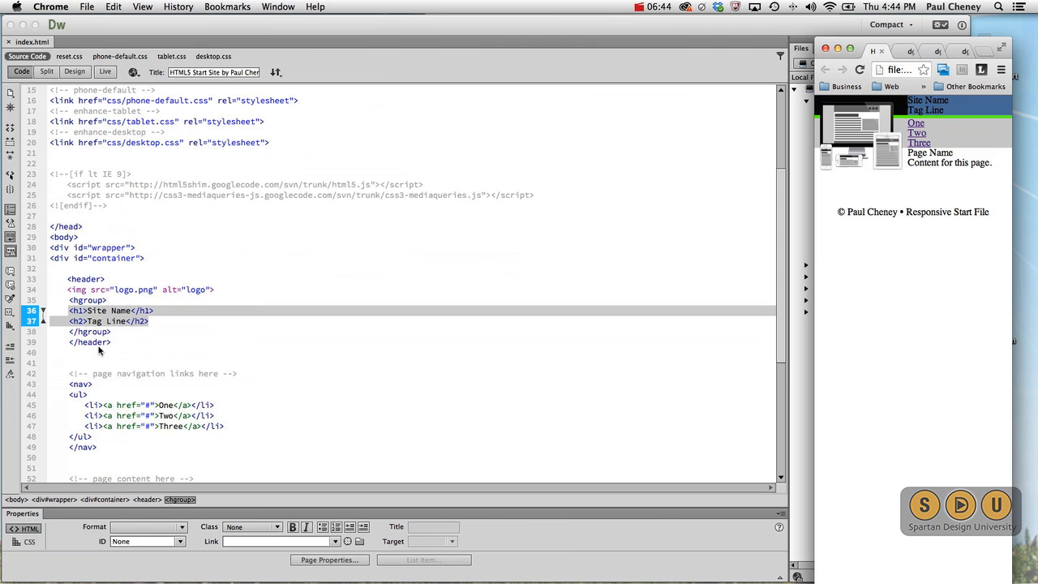
pyautogui.moveTo(133, 339)
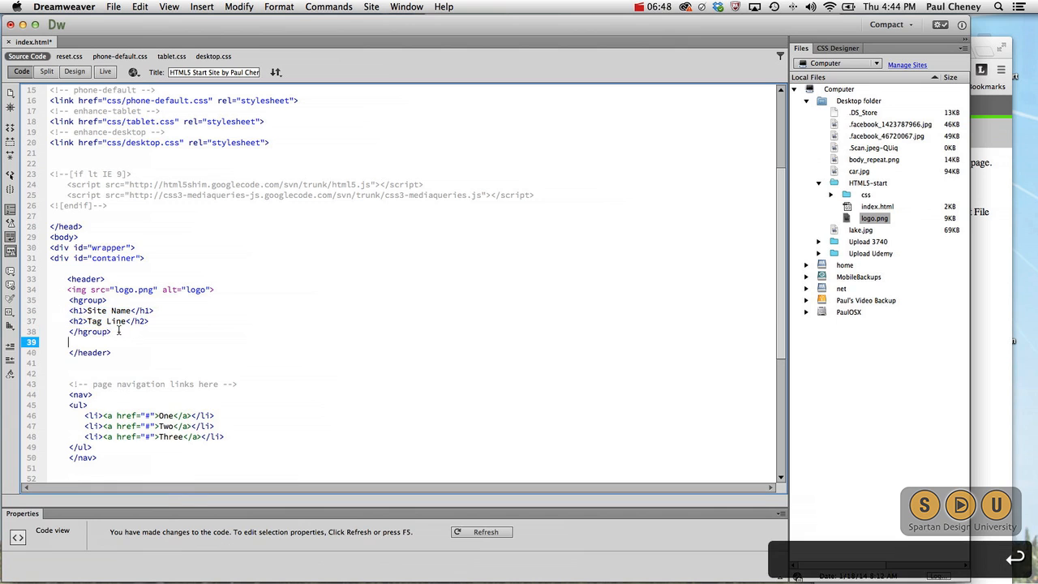
# Insert an empty <div class="keepOpen"></div> after </hgroup>, then return to the phone stylesheet.
pyautogui.write('<div class=></div>')
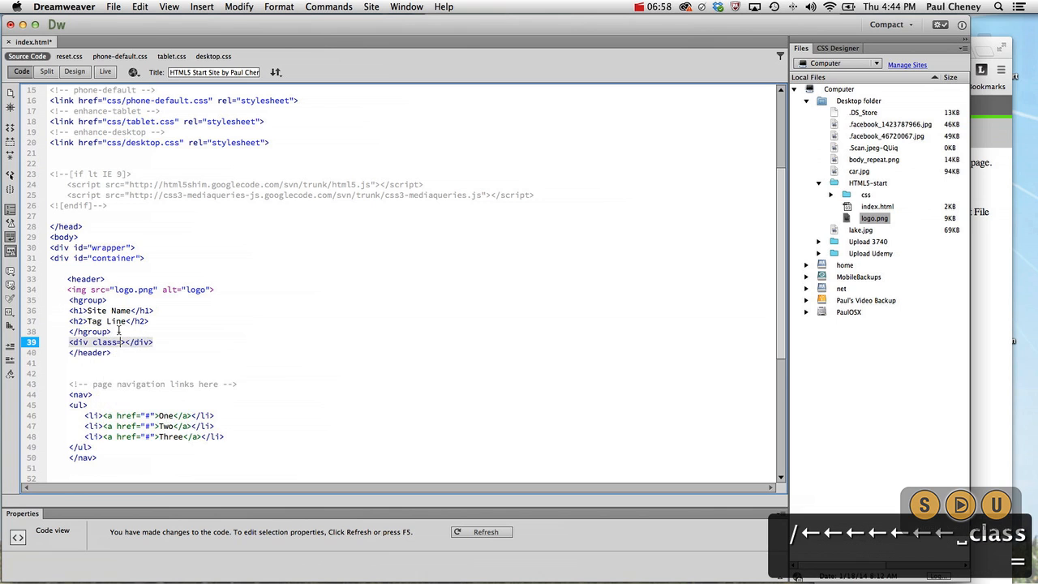
pyautogui.write('="')
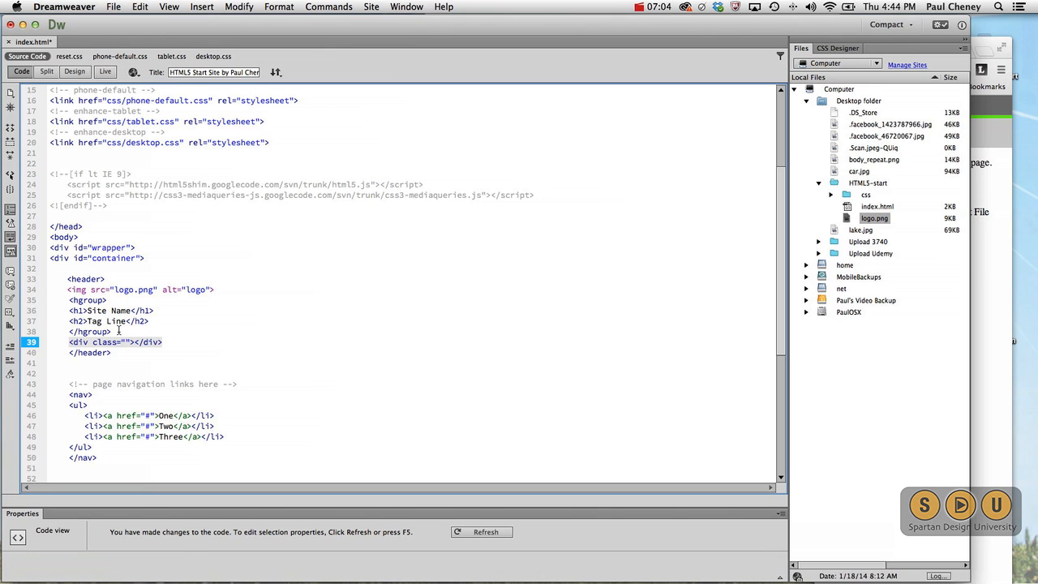
pyautogui.write('keepOpen')
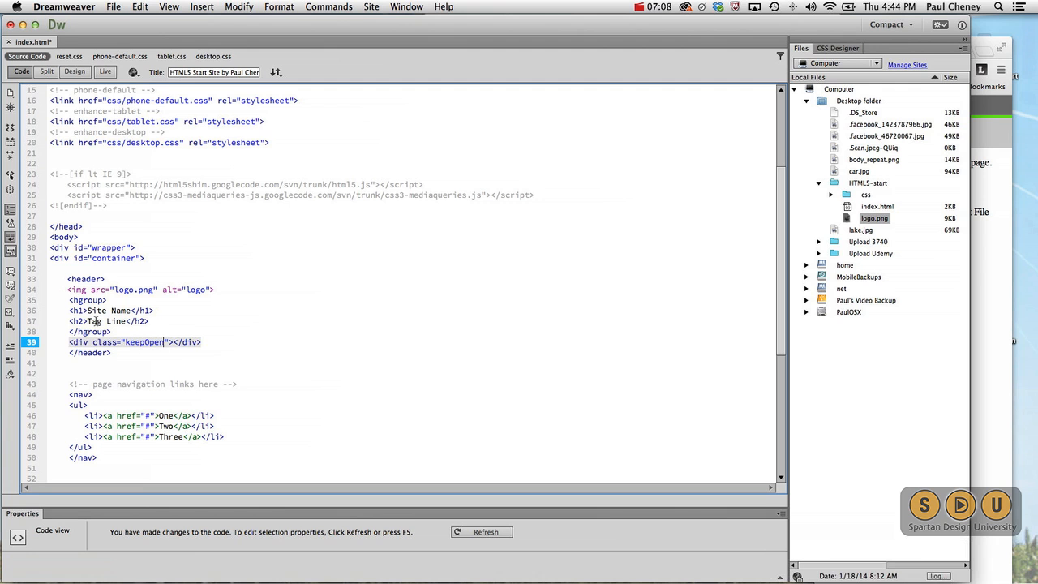
pyautogui.click(105, 57)
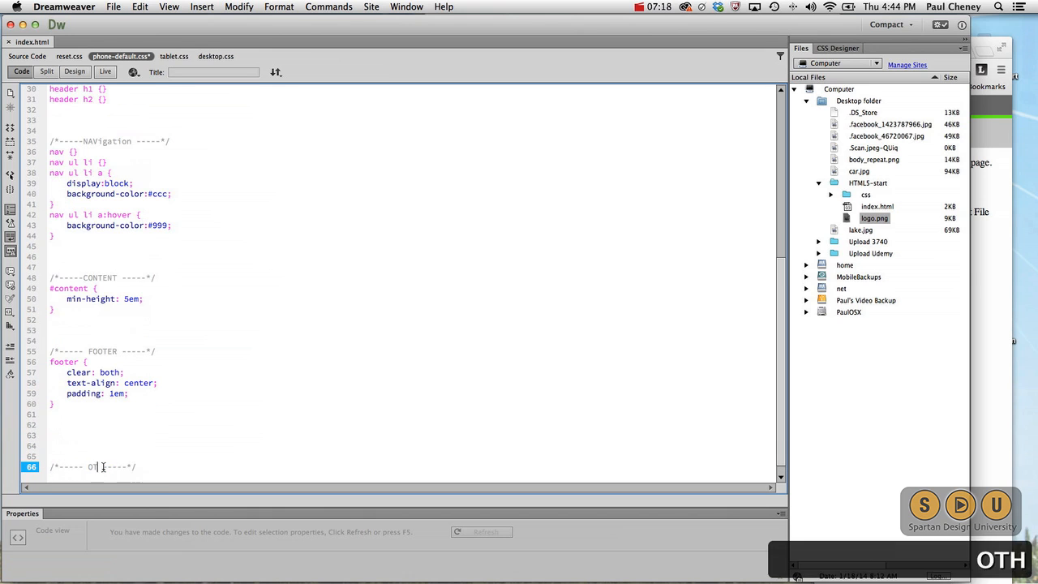
# End phone-default.css with an OTHER comment and a .keepOpen { clear: both; } rule.
pyautogui.write('HER')
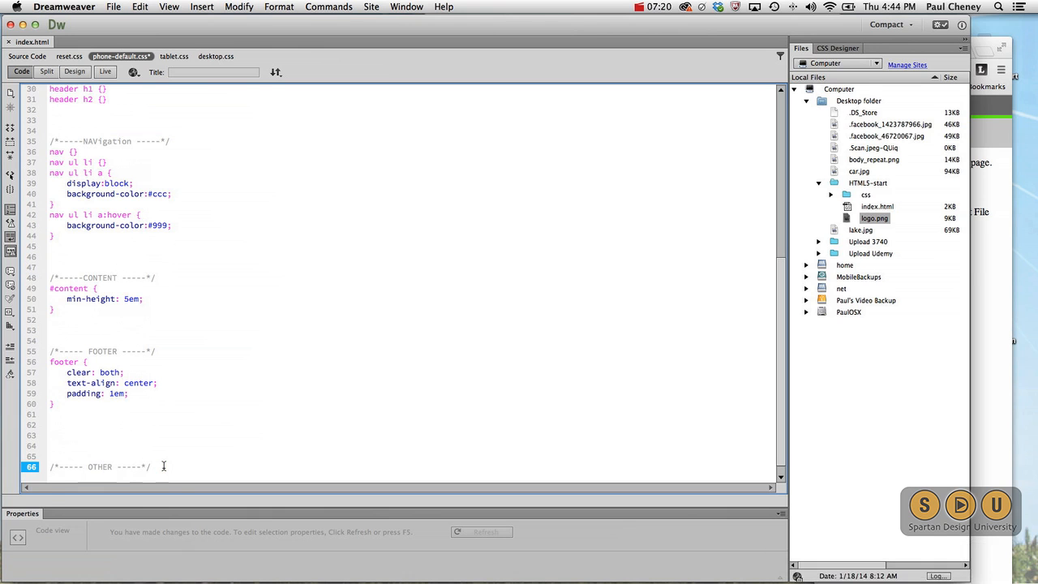
pyautogui.press('Enter')
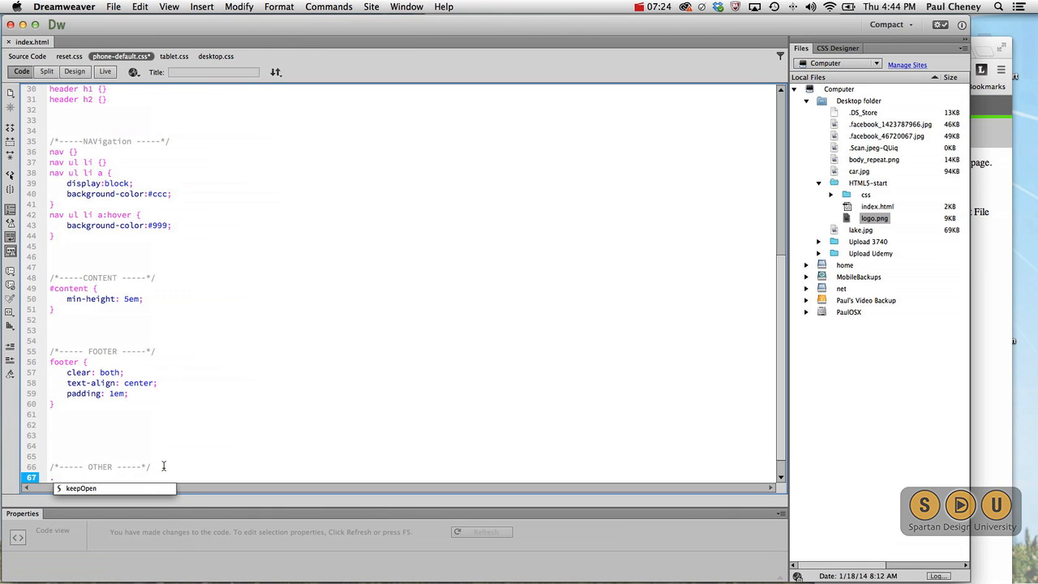
pyautogui.write('.keepOpen {')
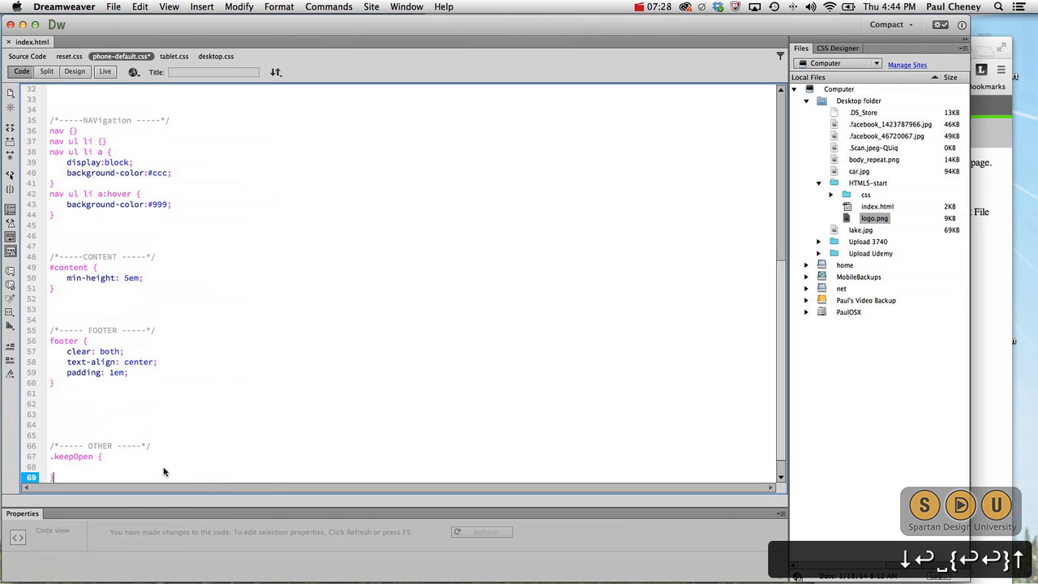
pyautogui.write('clea')
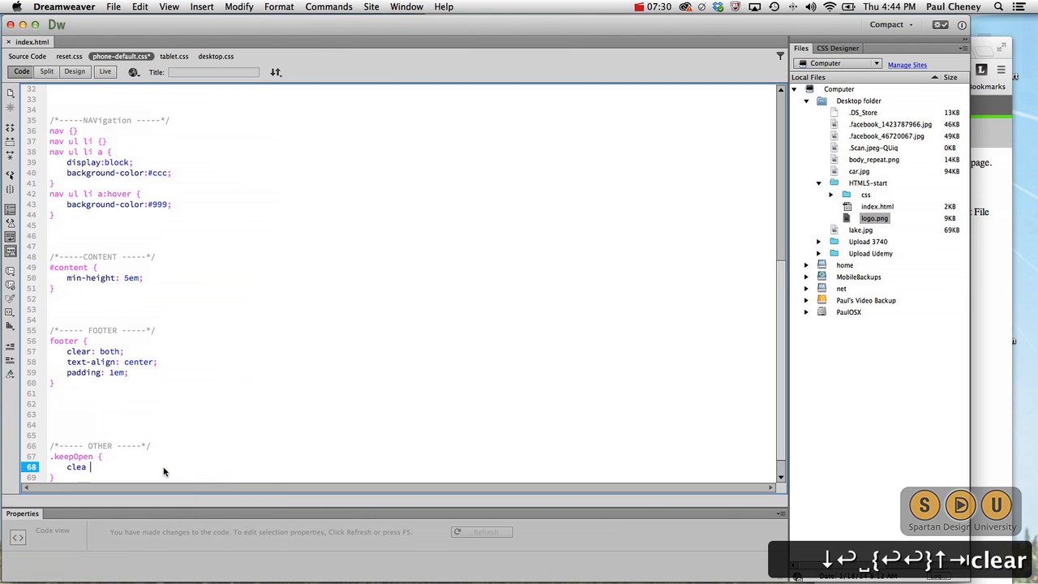
pyautogui.write('r: both;')
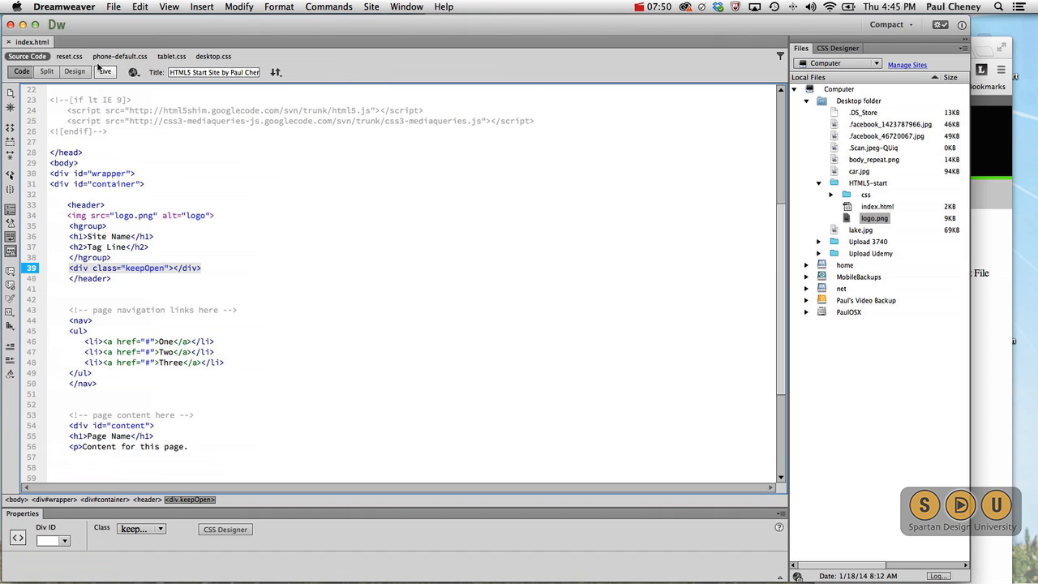
# Set header h1 font-size to 1.8em in phone-default.css.
pyautogui.click(130, 56)
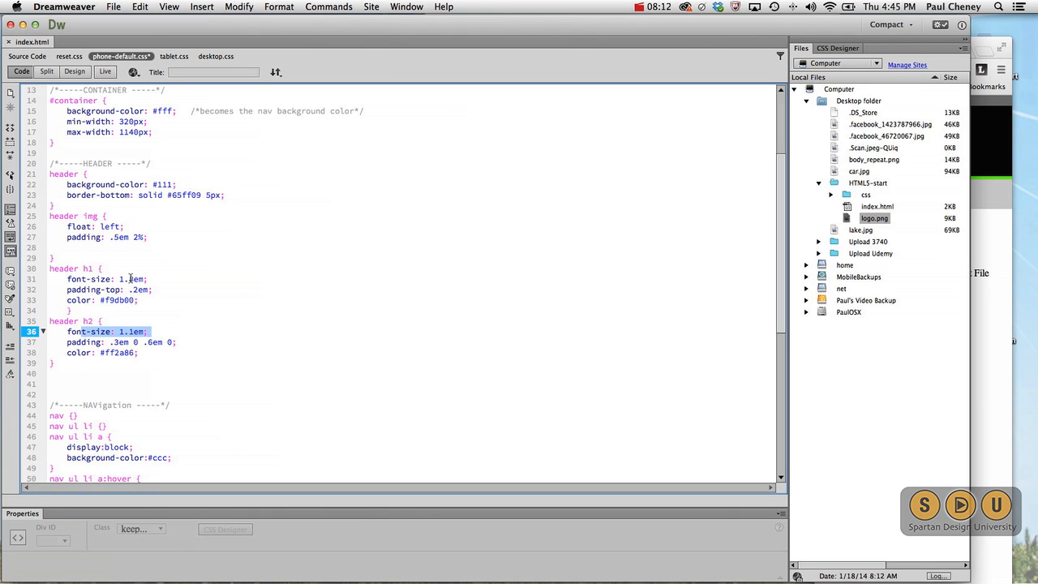
pyautogui.write('1.8em')
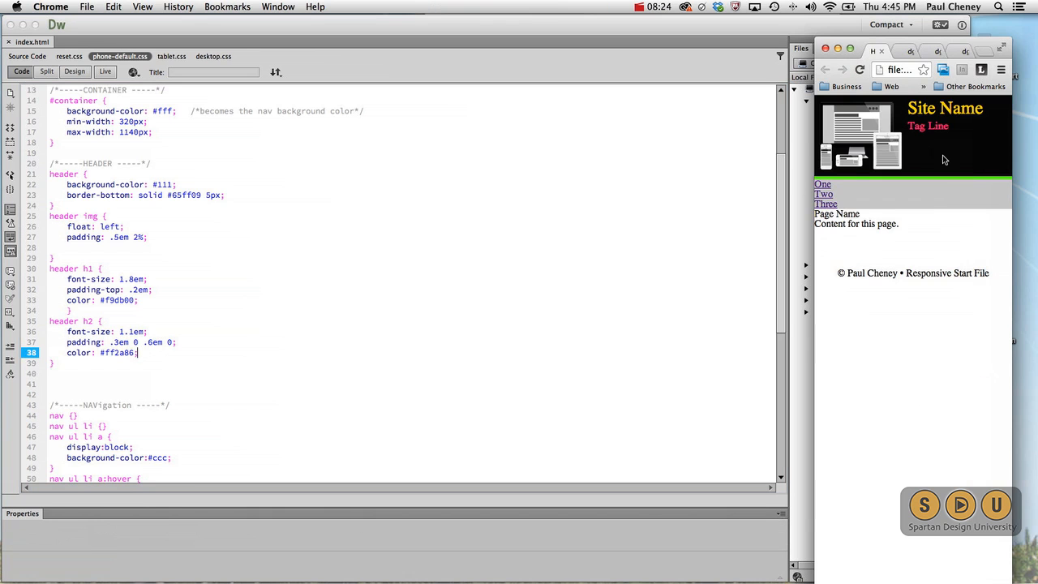
pyautogui.moveTo(939, 145)
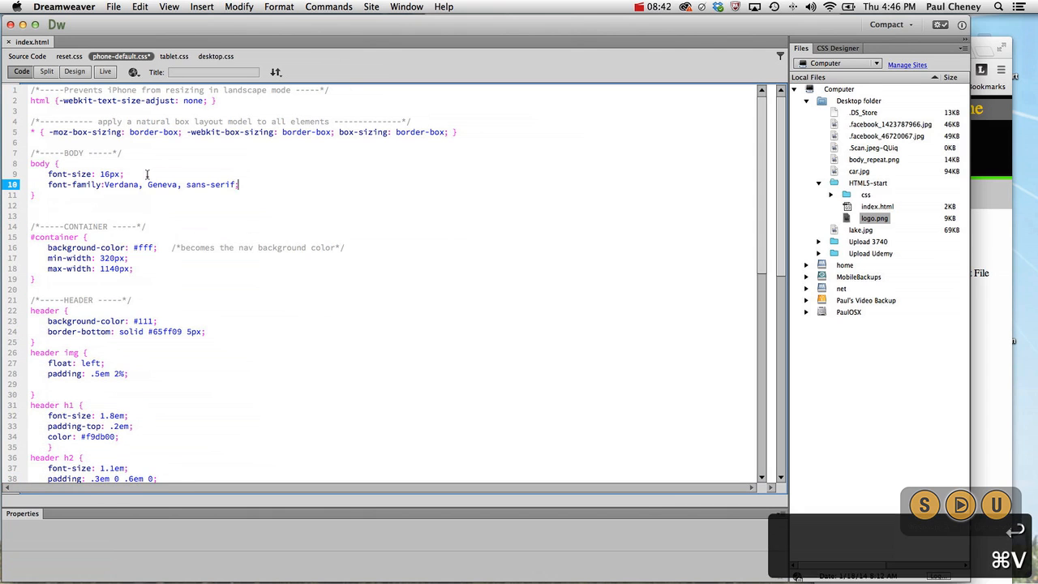
# Give the body rule font-family Verdana, Geneva, sans-serif, then return to tablet.css.
pyautogui.doubleClick(120, 185)
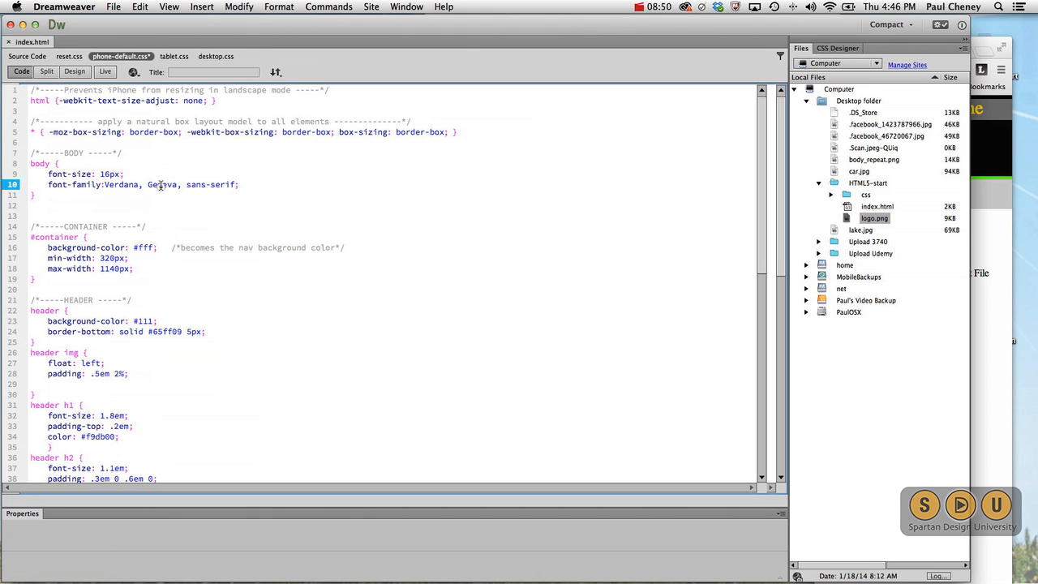
pyautogui.doubleClick(196, 185)
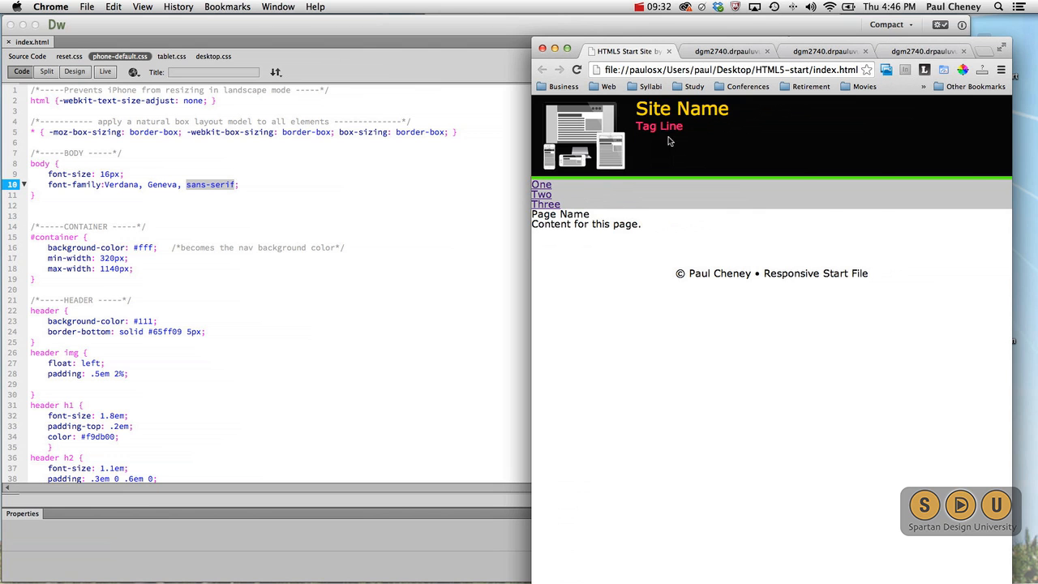
pyautogui.click(180, 55)
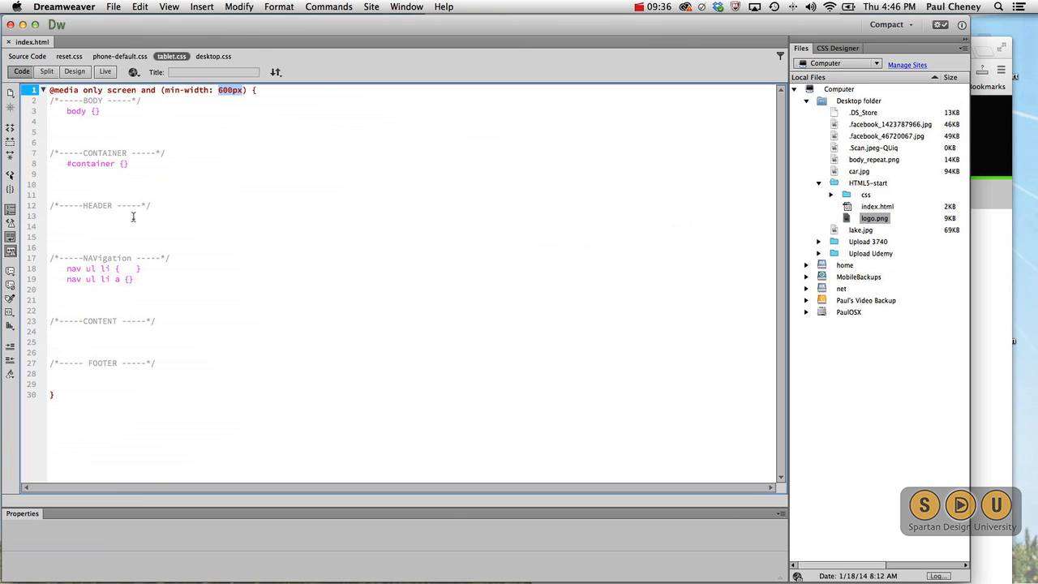
# Add a header h1 rule with padding-top: 1.1em under the HEADER comment in tablet.css.
pyautogui.click(123, 215)
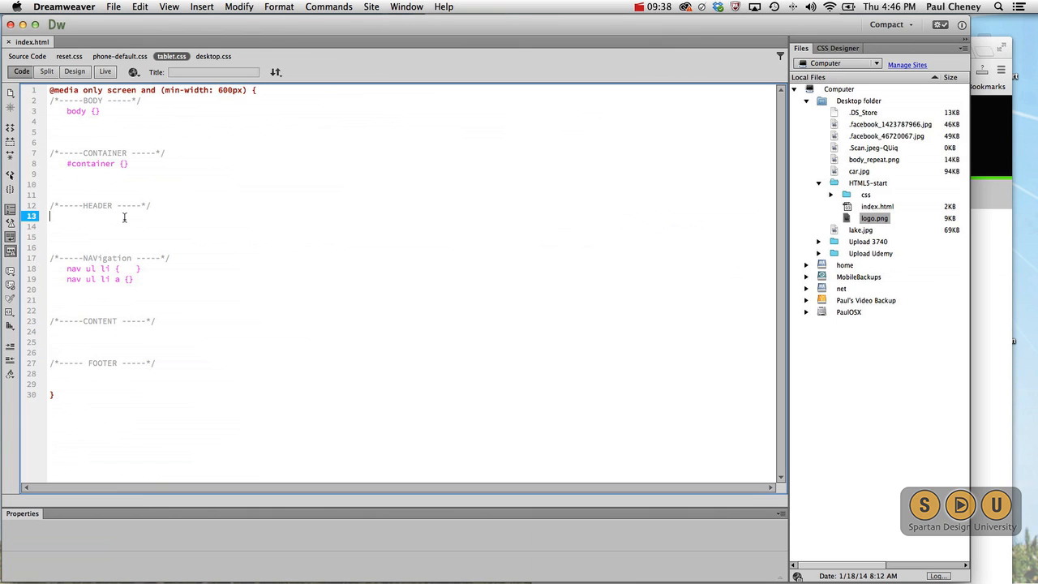
pyautogui.write('head')
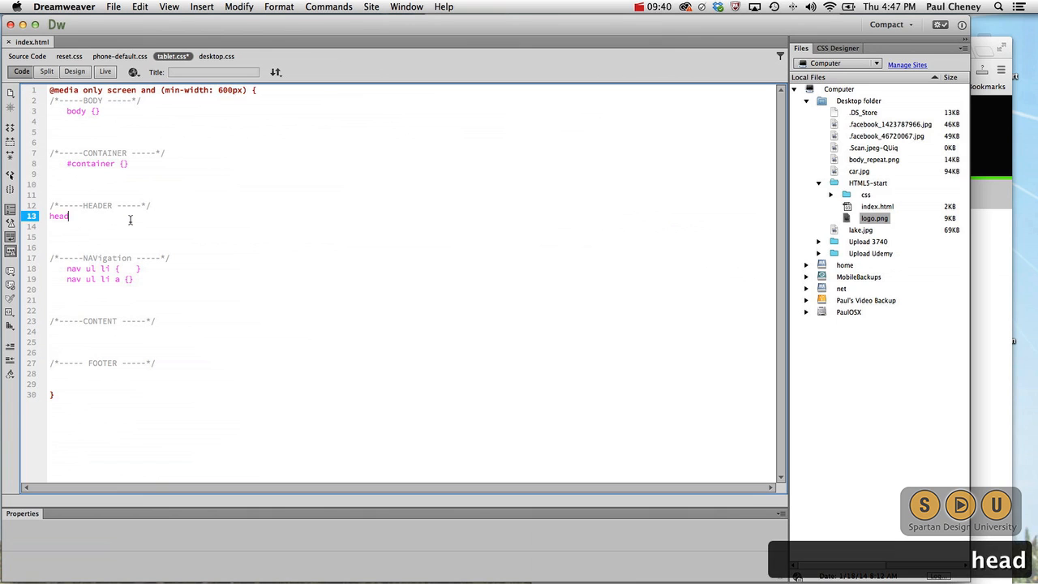
pyautogui.write('er h1')
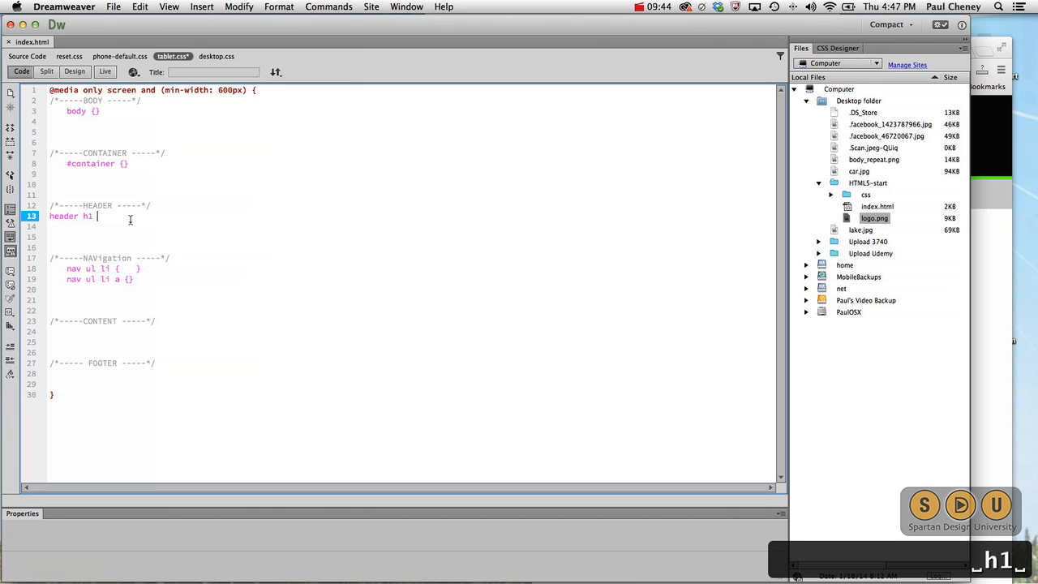
pyautogui.write('{}')
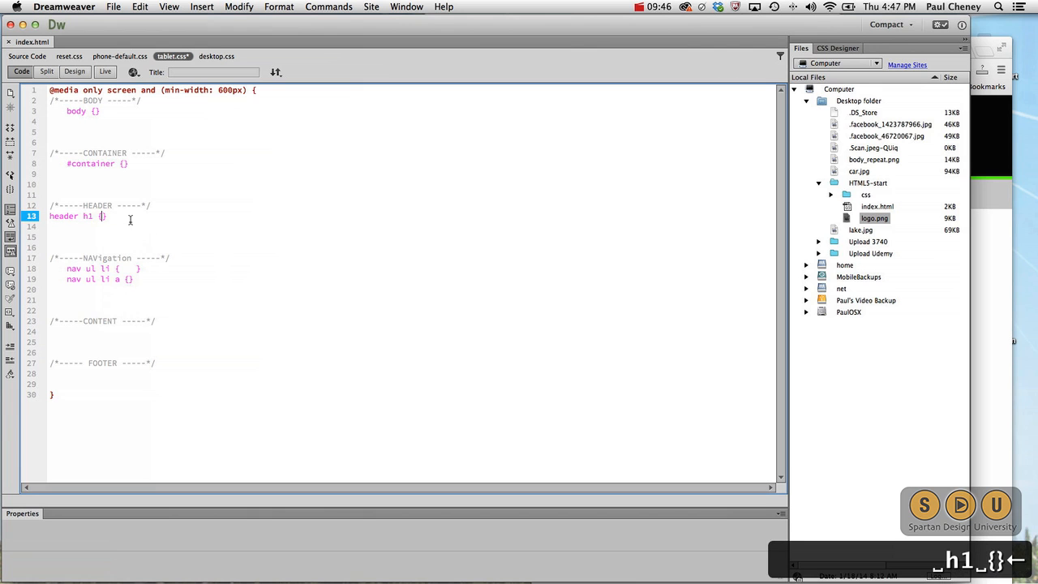
pyautogui.write('padding-')
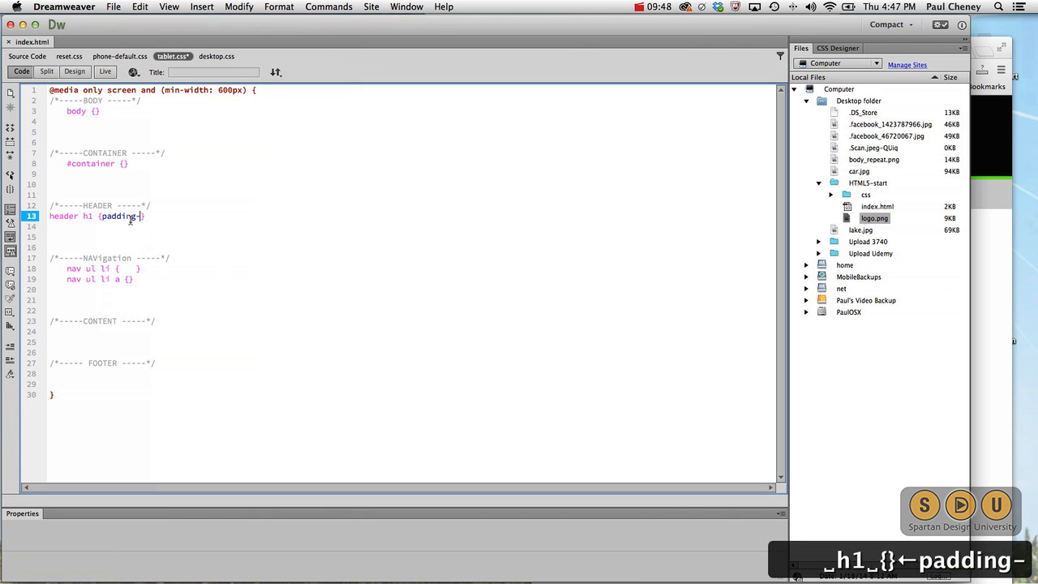
pyautogui.write('-top:')
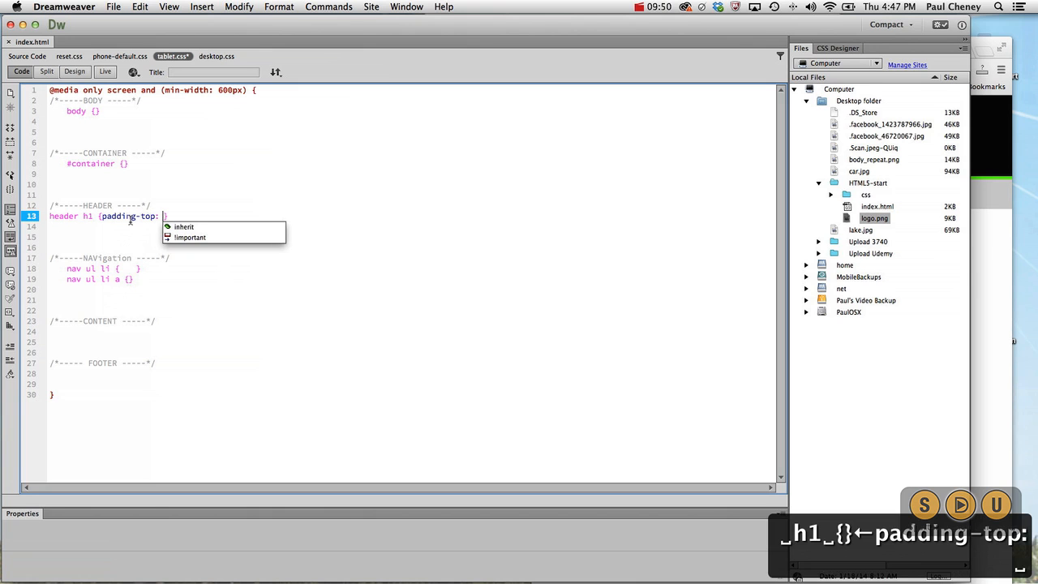
pyautogui.write('1.1')
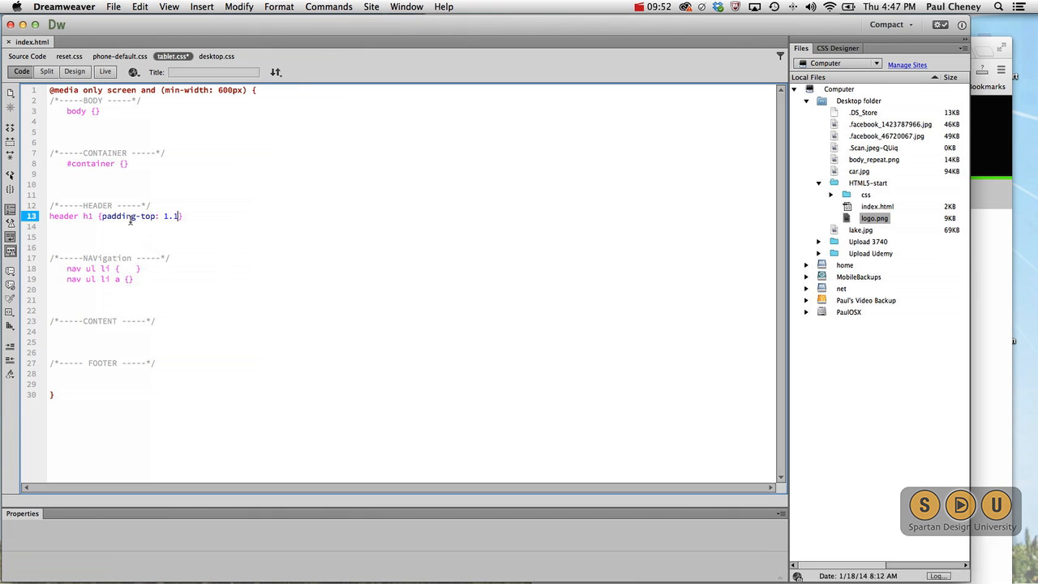
pyautogui.write('em')
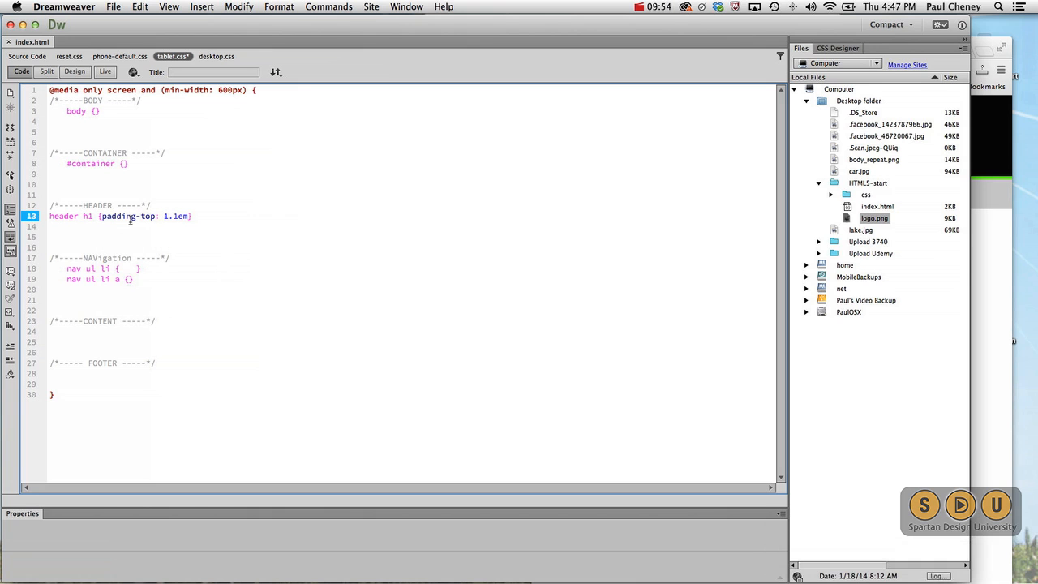
pyautogui.write(';')
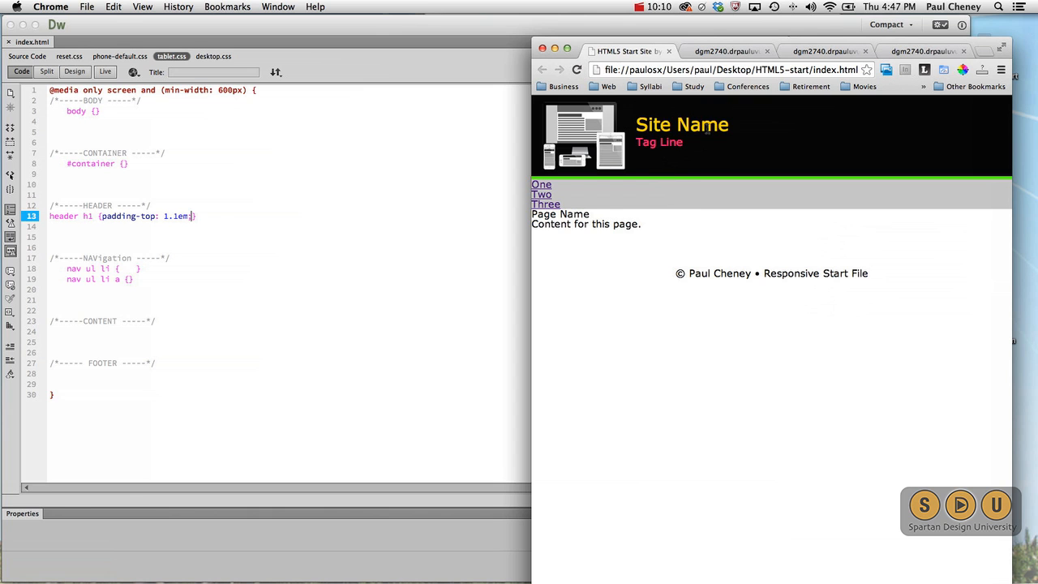
# Return from the Chrome preview to the index.html page source.
pyautogui.doubleClick(681, 124)
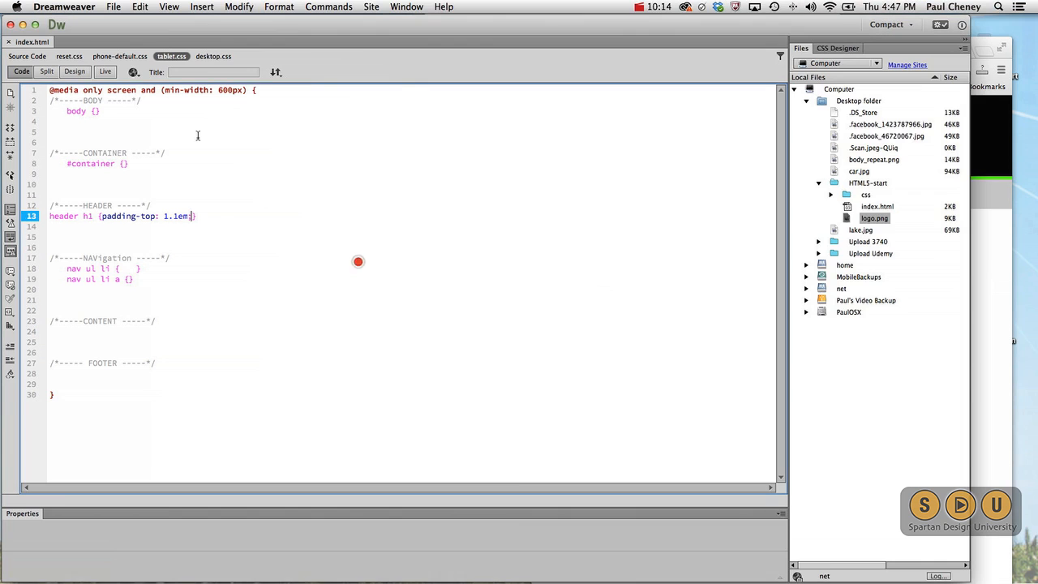
pyautogui.click(26, 56)
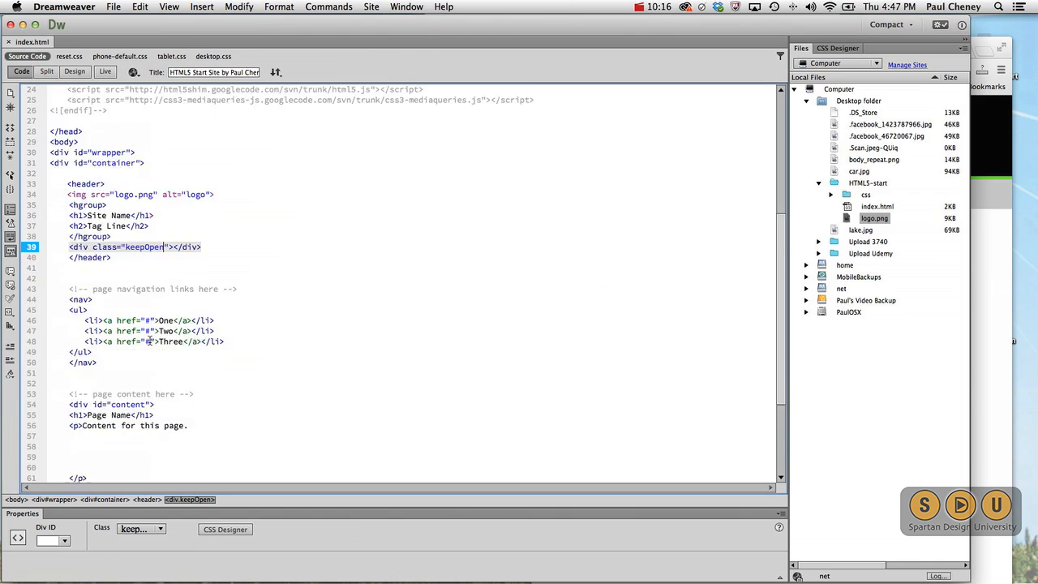
# Change the h1 to 'Responsive Design' and the h2 to 'Don't settle for less!'.
pyautogui.scroll(-3)
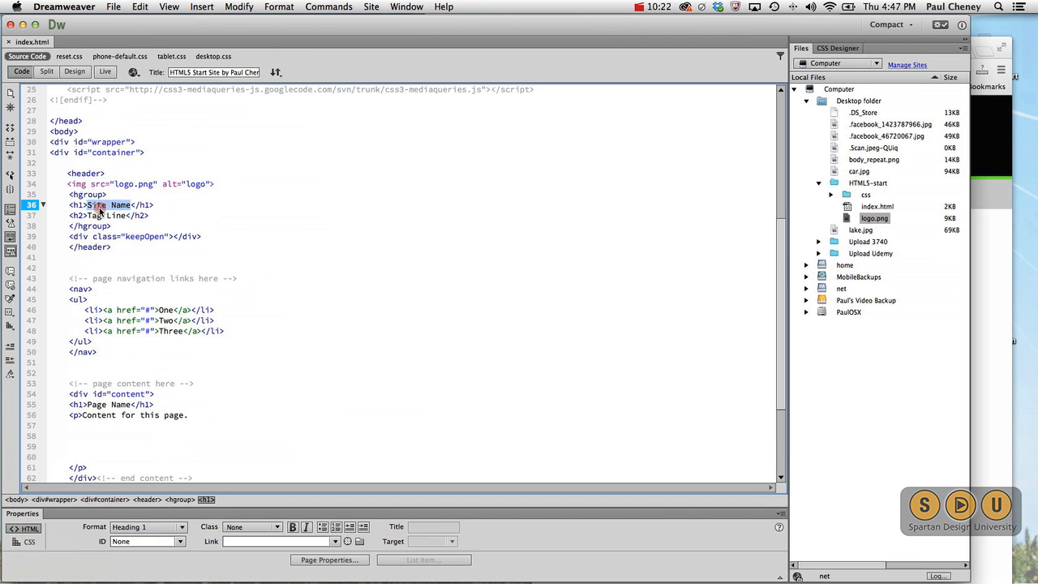
pyautogui.write('Responsiv')
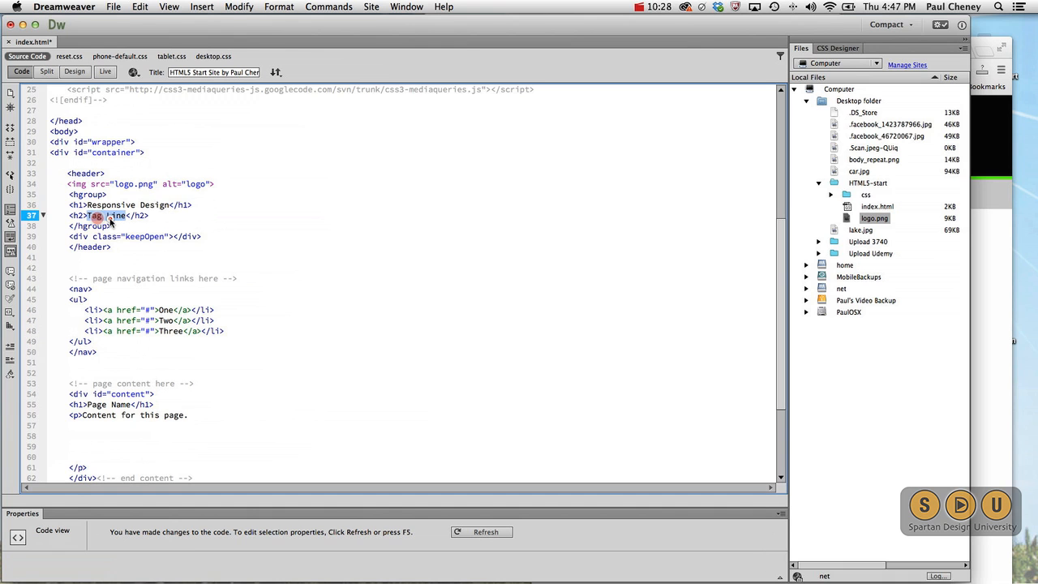
pyautogui.write("Don't")
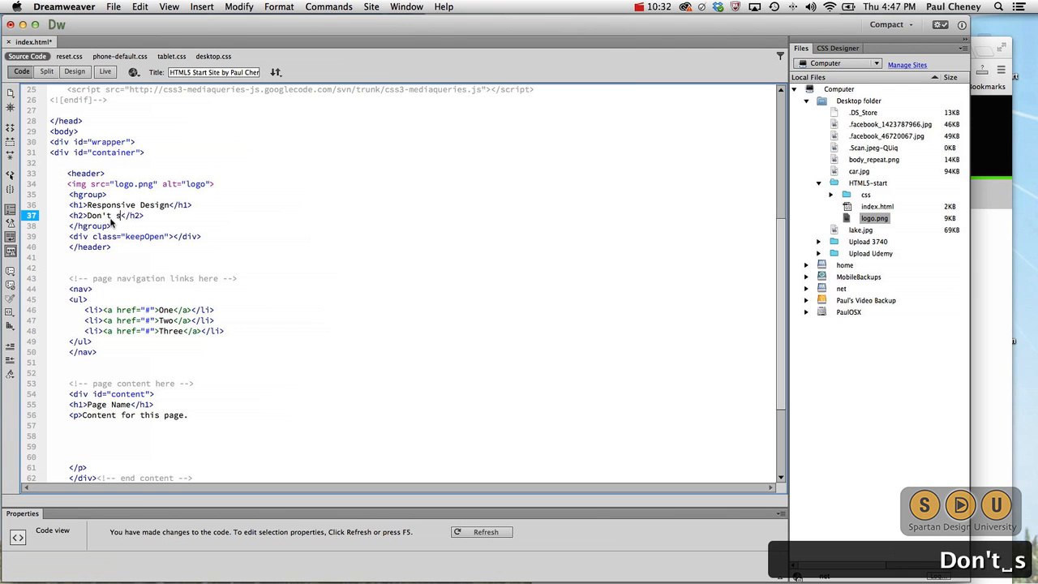
pyautogui.write('settle for')
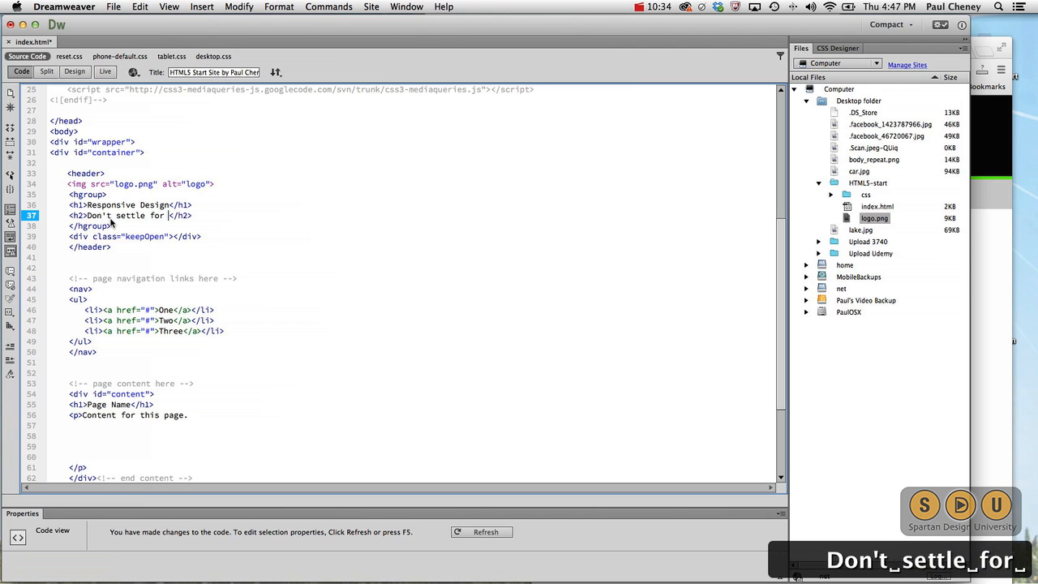
pyautogui.write('less!')
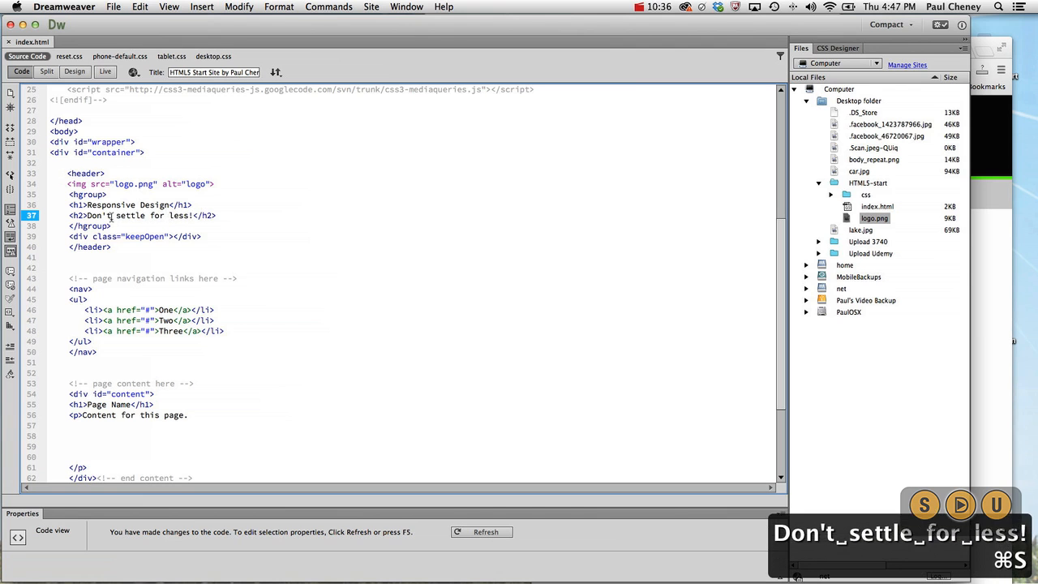